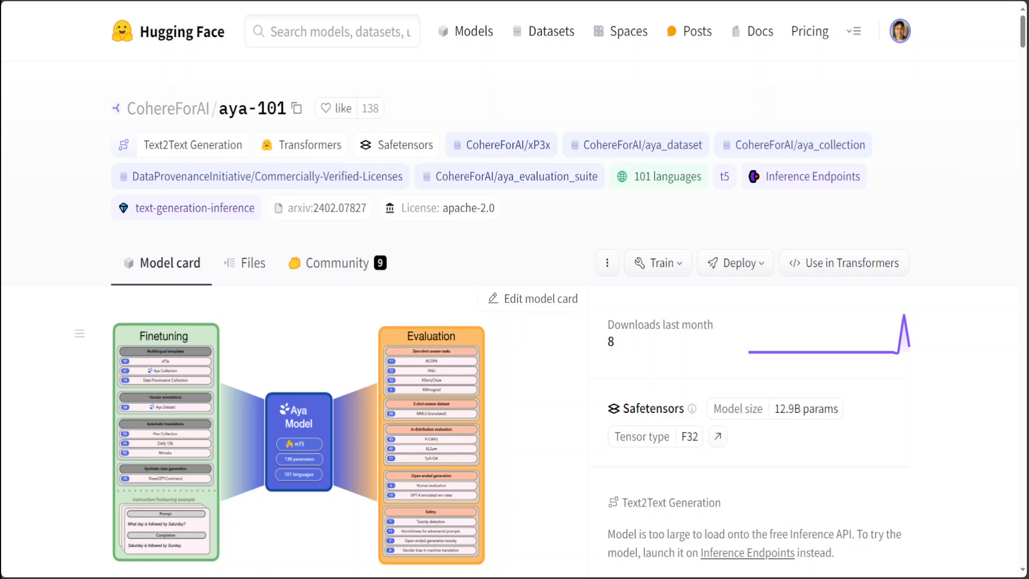
# Browse the aya-101 Languages Covered table from Afrikaans down through Mongolian, Maori and Malay
pyautogui.scroll(-3)
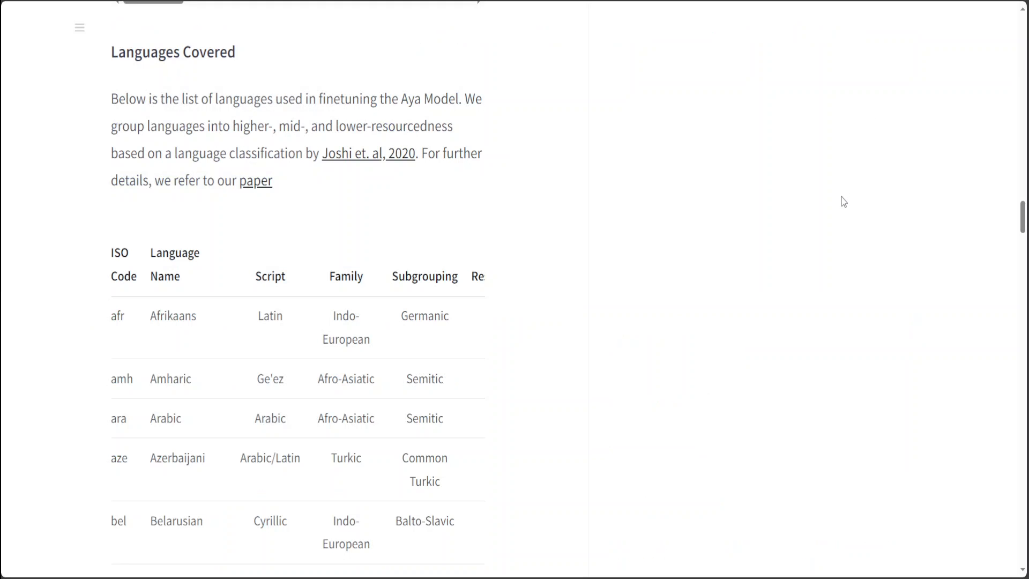
pyautogui.moveTo(283, 354)
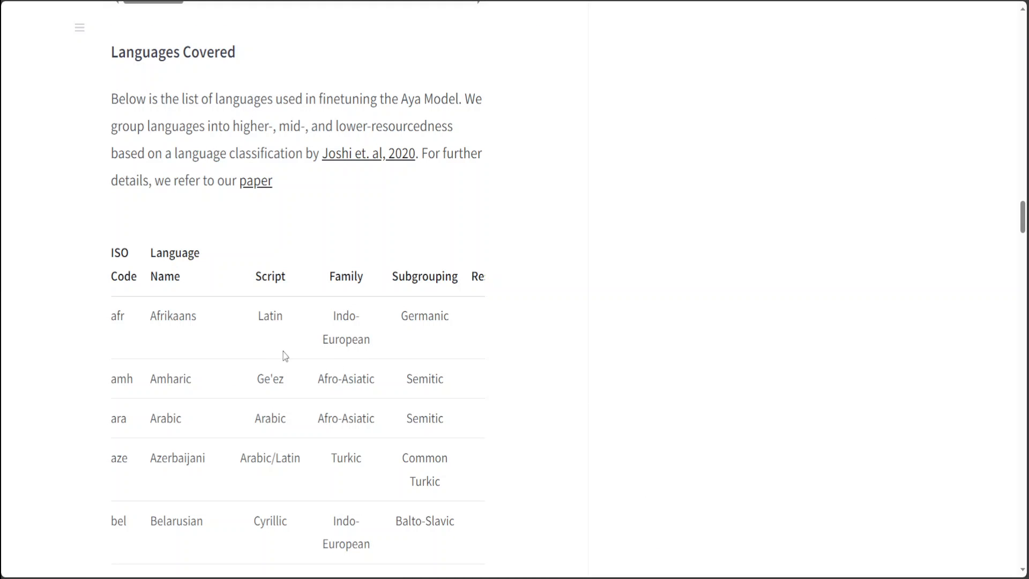
pyautogui.moveTo(1022, 214)
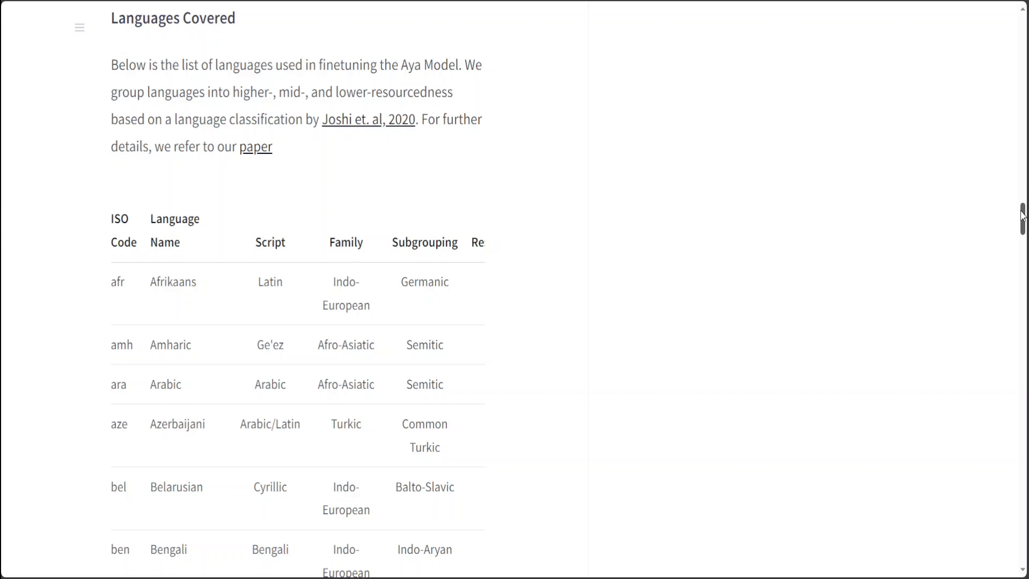
pyautogui.scroll(-3)
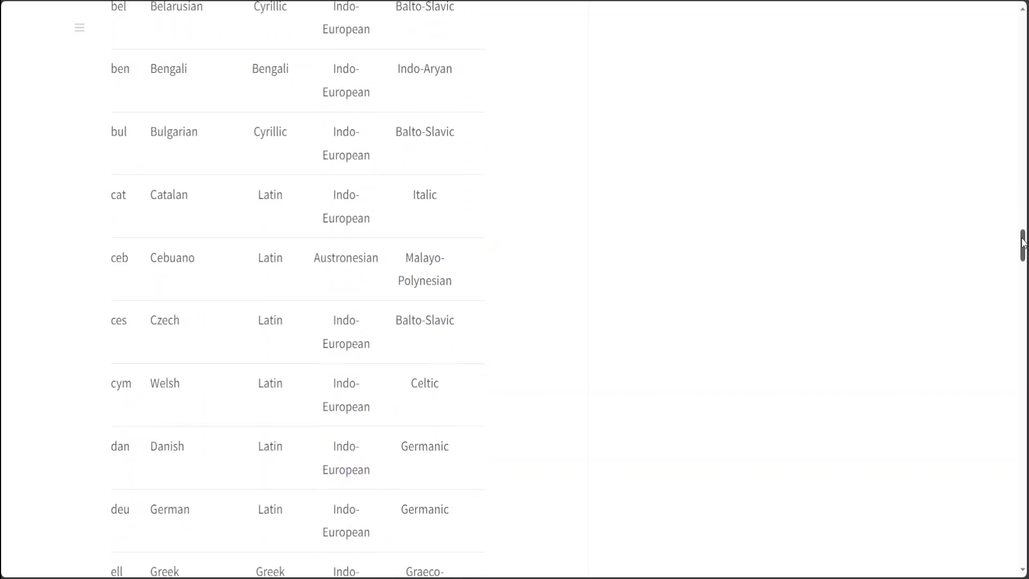
pyautogui.scroll(-3)
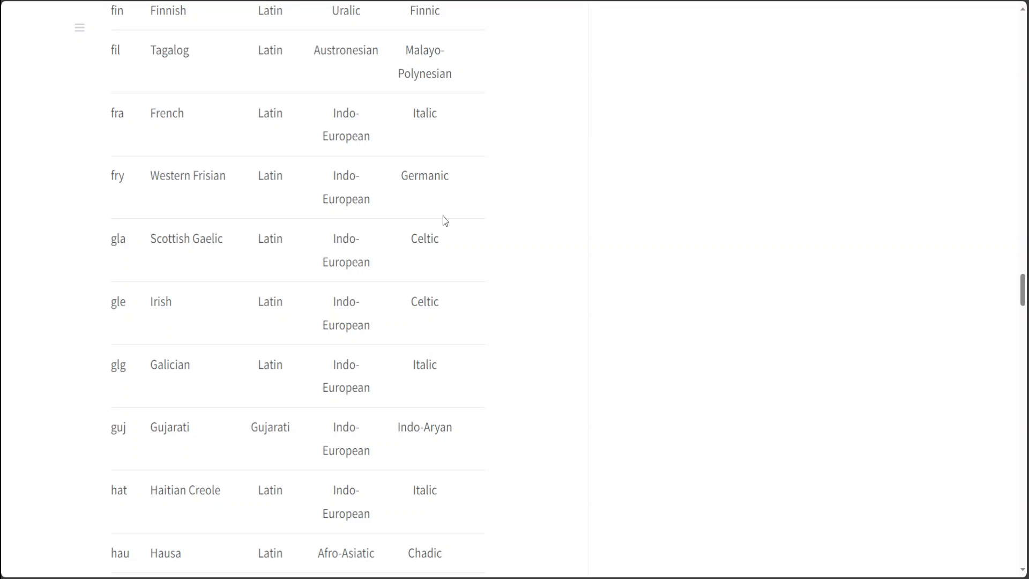
pyautogui.moveTo(213, 245)
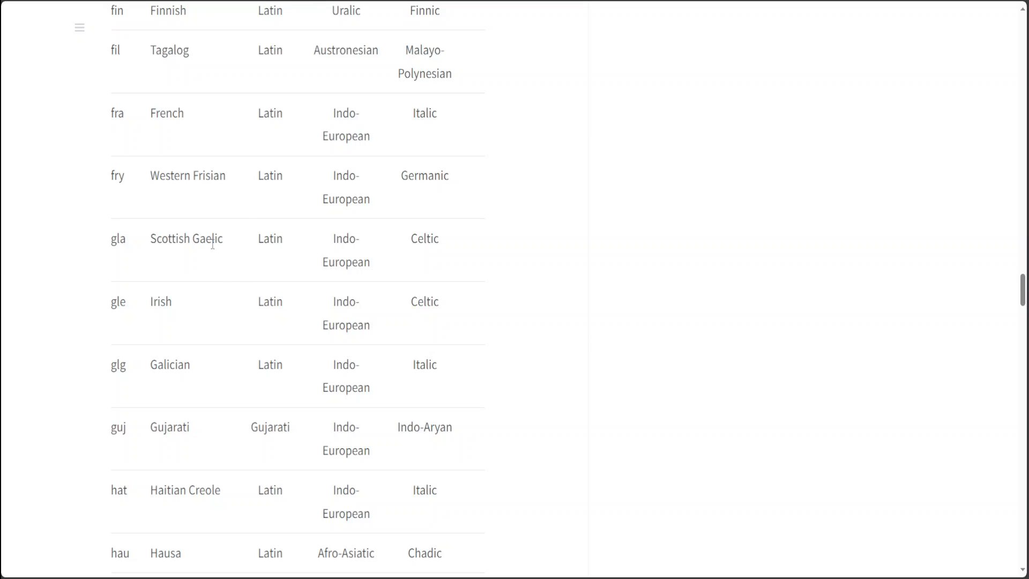
pyautogui.scroll(-3)
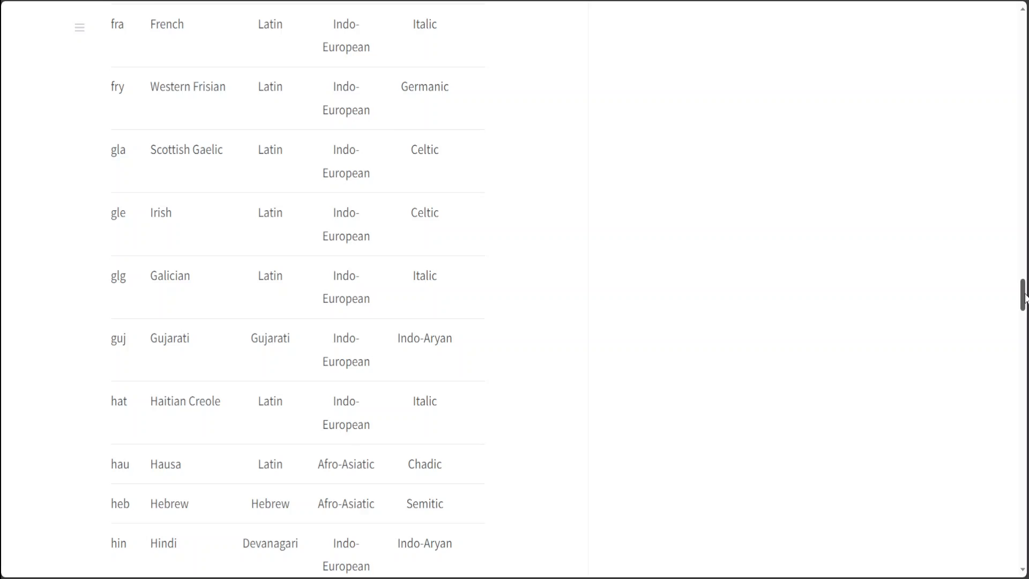
pyautogui.scroll(-3)
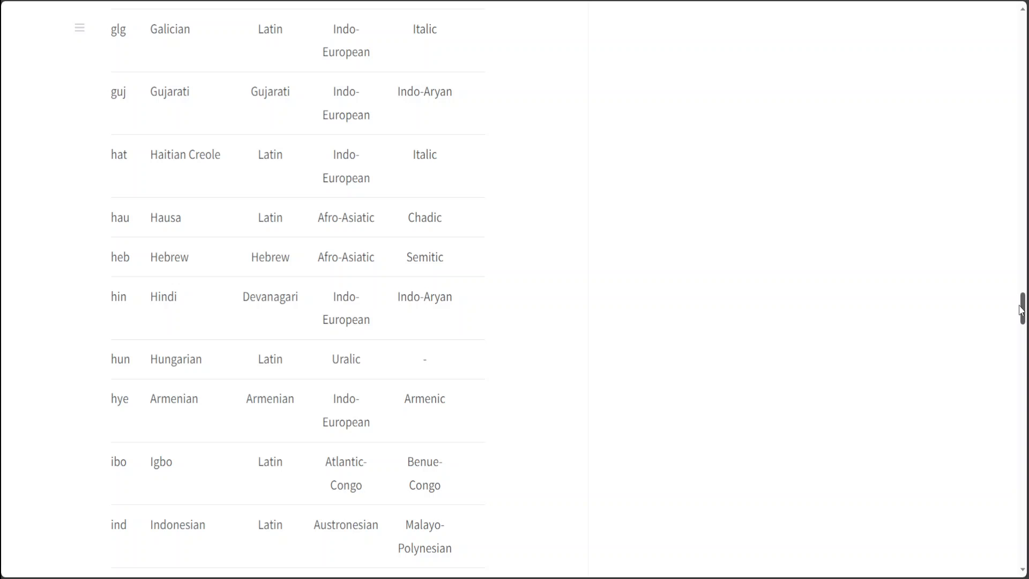
pyautogui.scroll(-3)
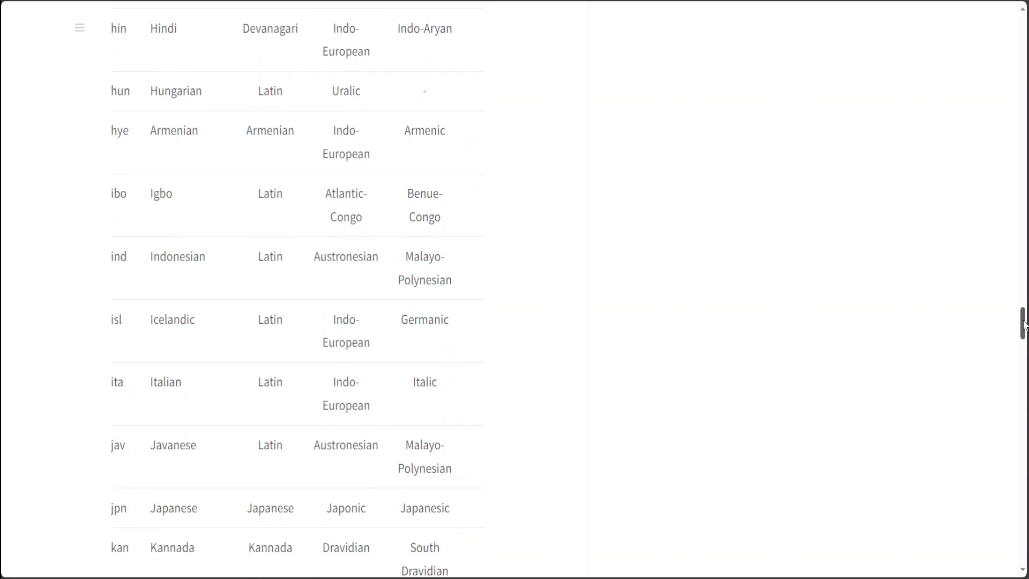
pyautogui.scroll(-3)
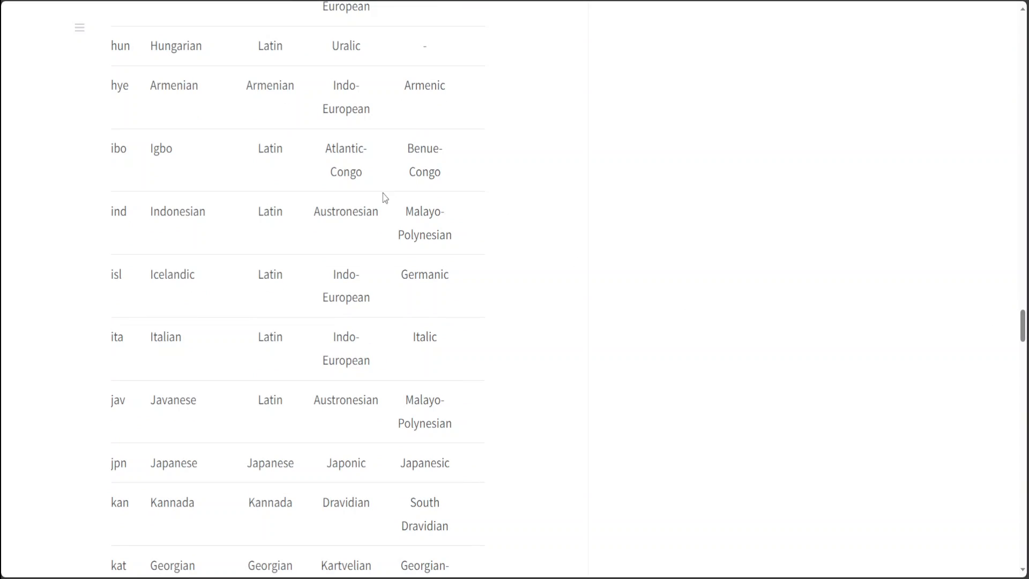
pyautogui.moveTo(1022, 322)
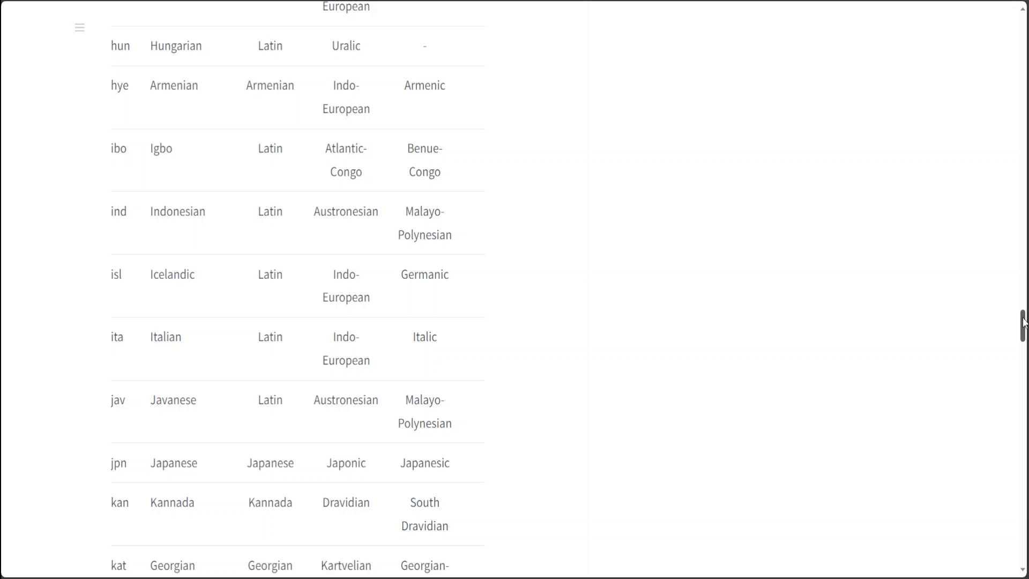
pyautogui.scroll(-3)
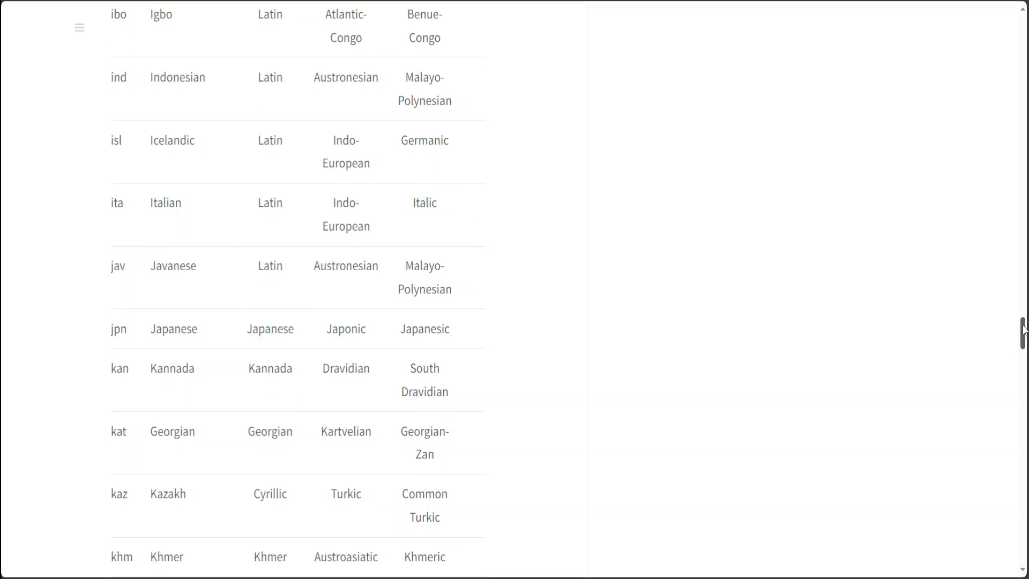
pyautogui.scroll(-3)
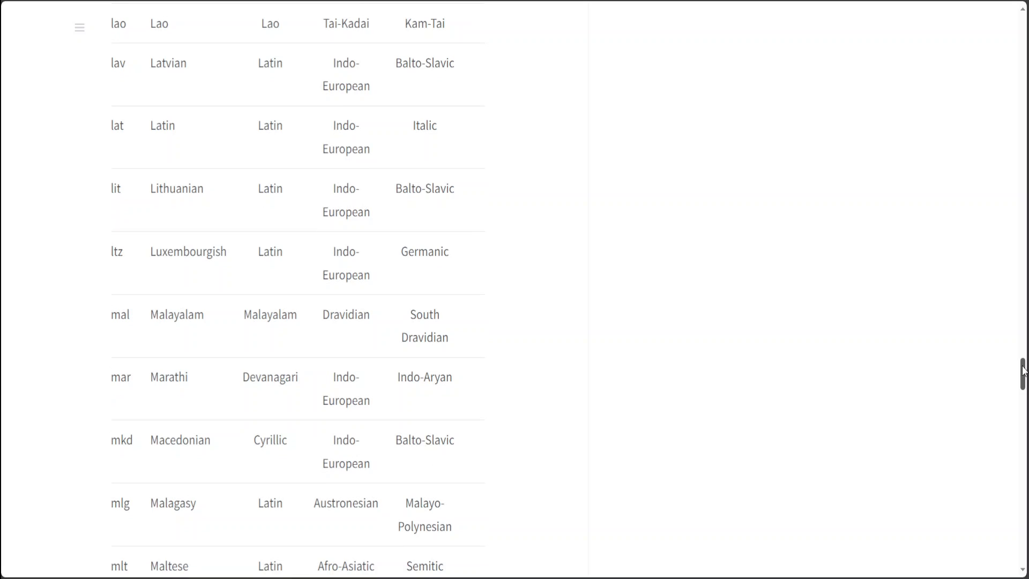
pyautogui.scroll(-3)
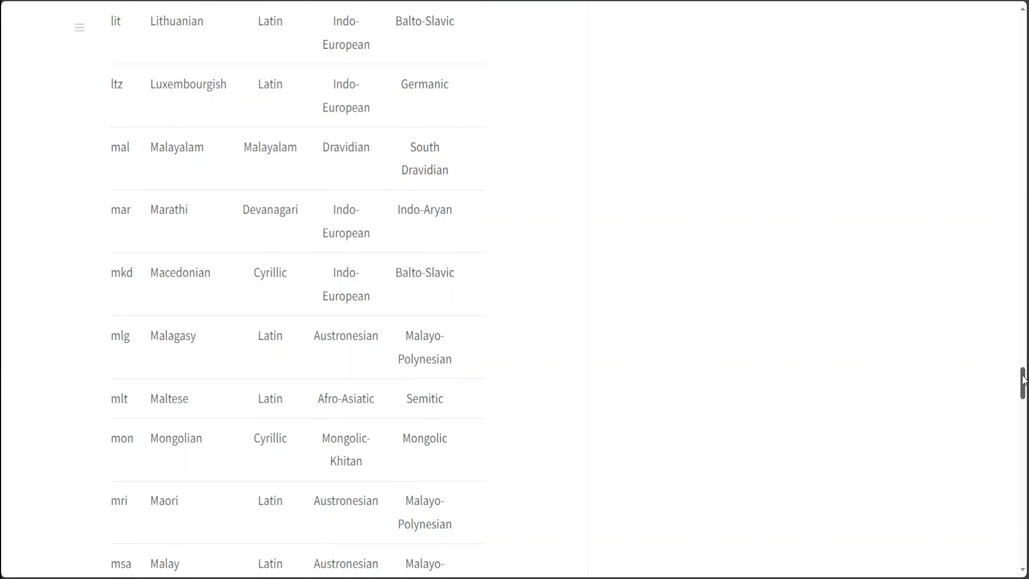
# Read the language table's remaining rows down to its final entries, Chinese and Zulu
pyautogui.scroll(-3)
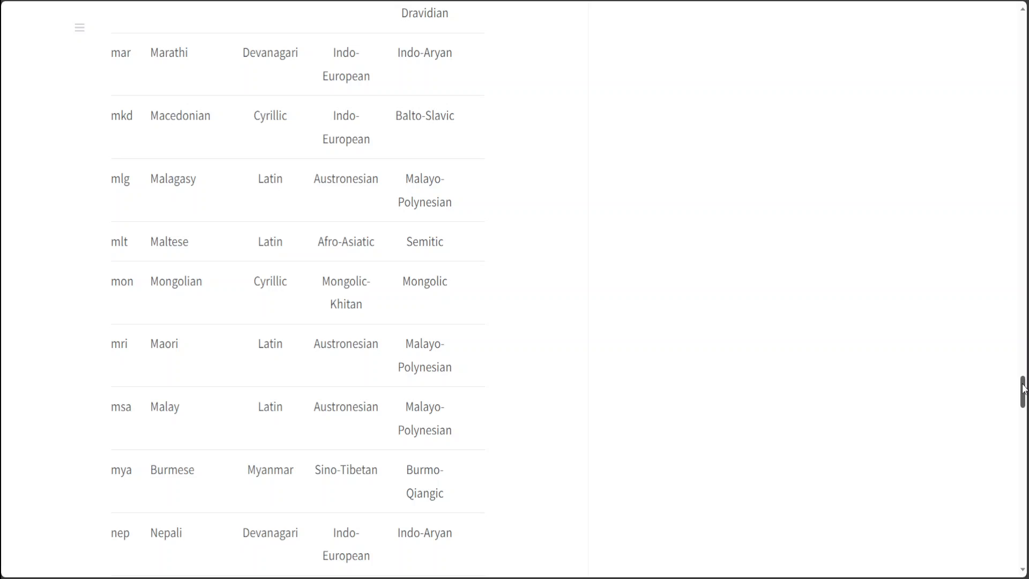
pyautogui.scroll(-3)
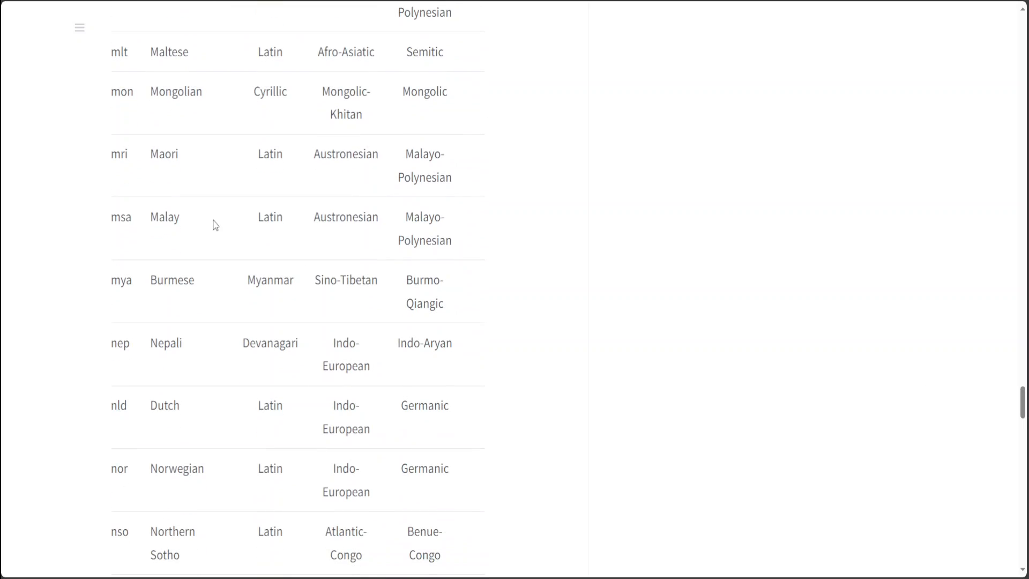
pyautogui.moveTo(205, 178)
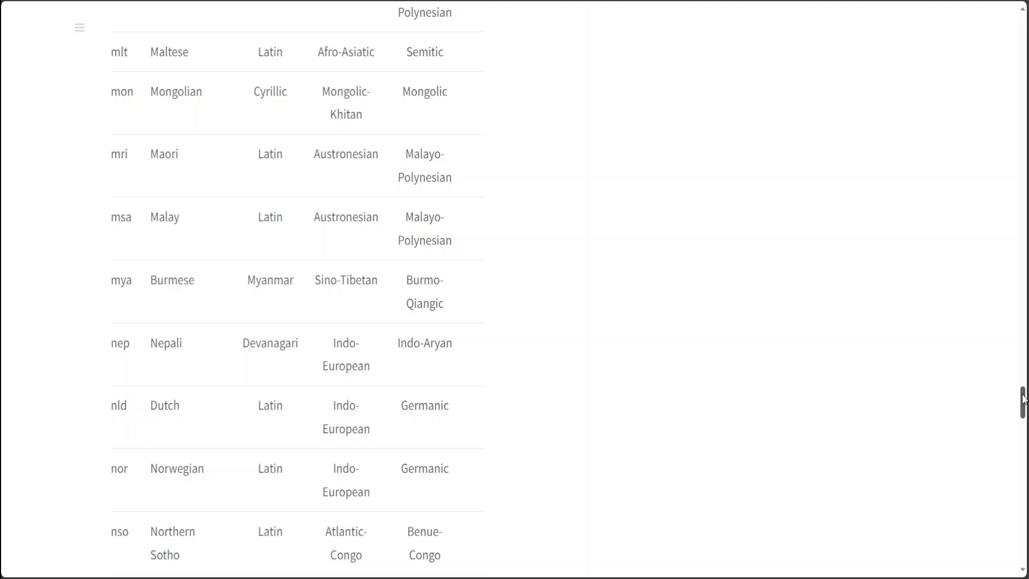
pyautogui.scroll(-3)
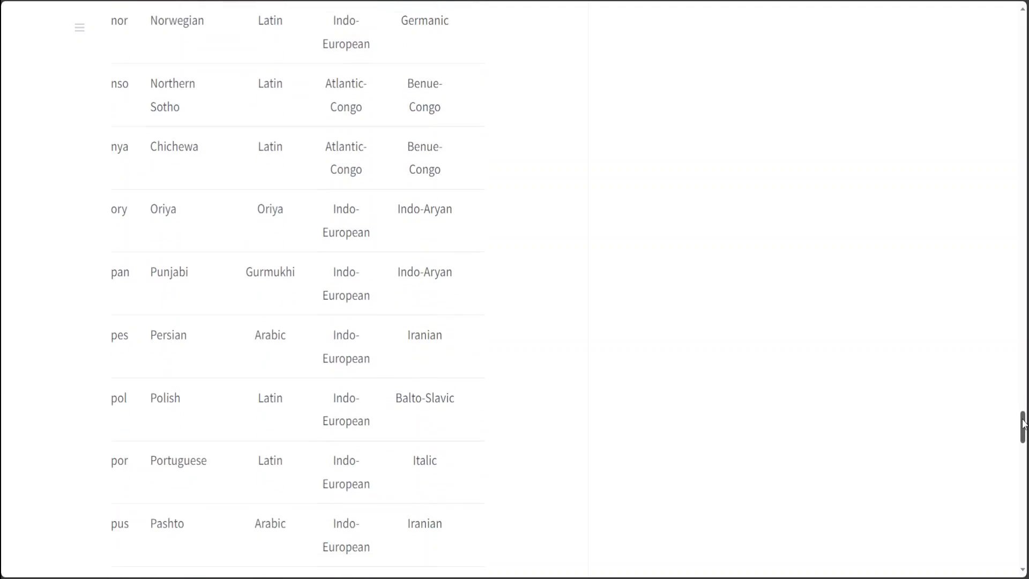
pyautogui.scroll(-3)
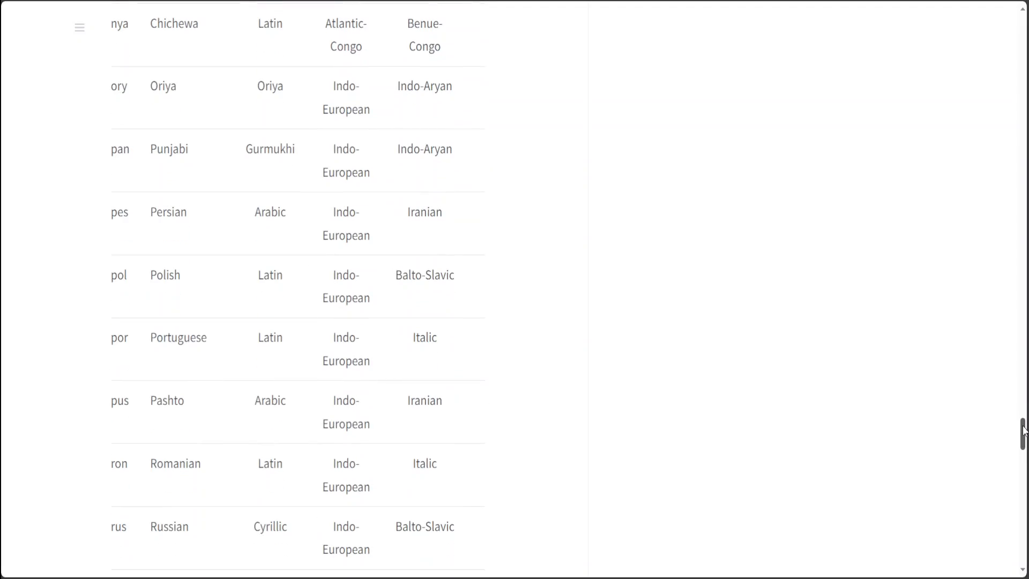
pyautogui.scroll(3)
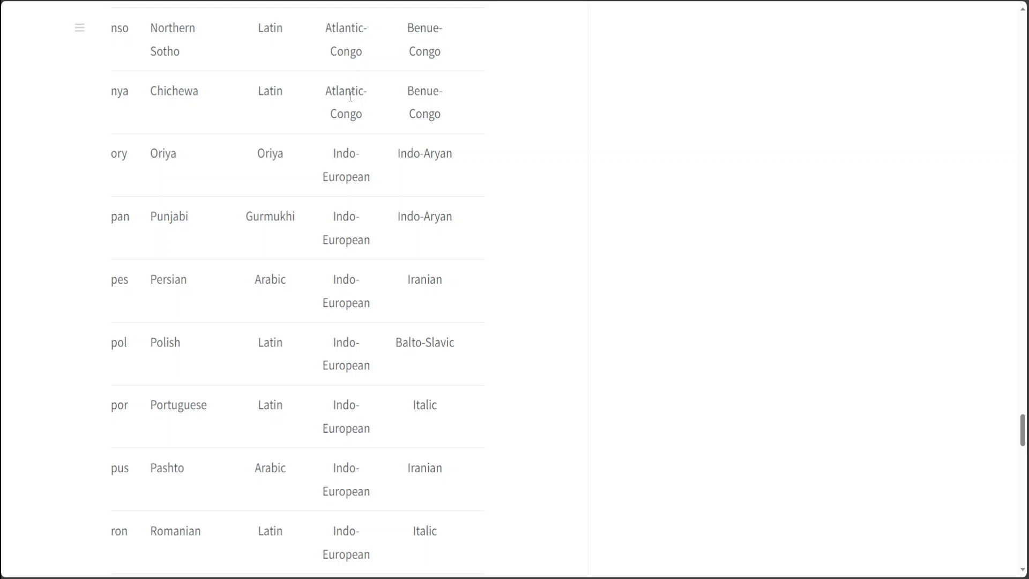
pyautogui.moveTo(704, 270)
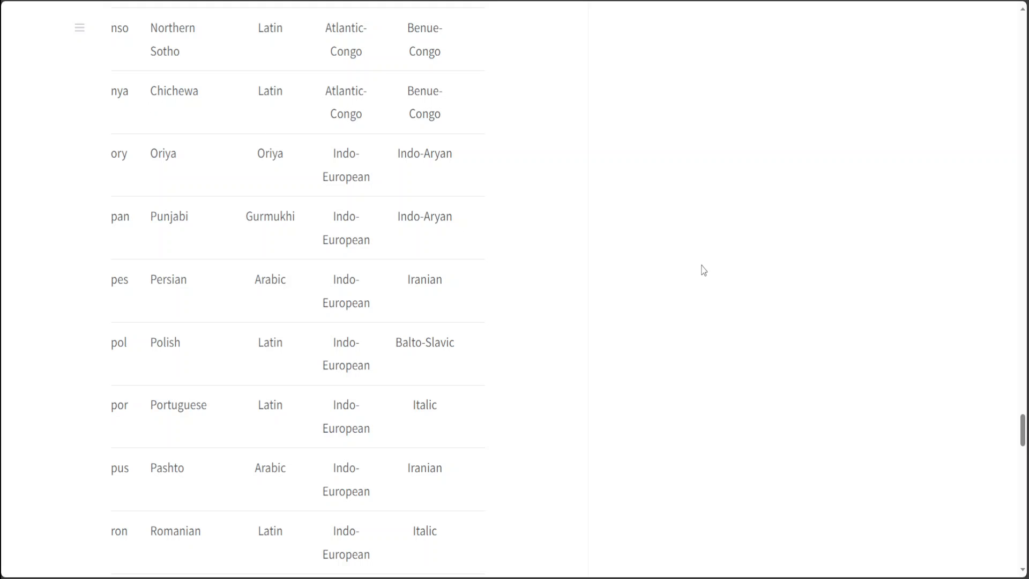
pyautogui.moveTo(1023, 410)
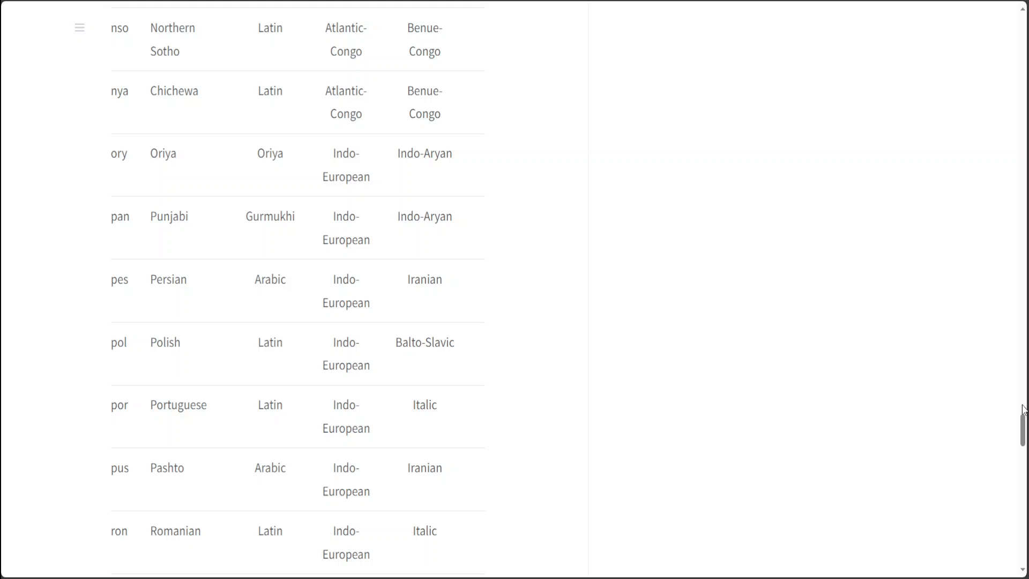
pyautogui.scroll(-3)
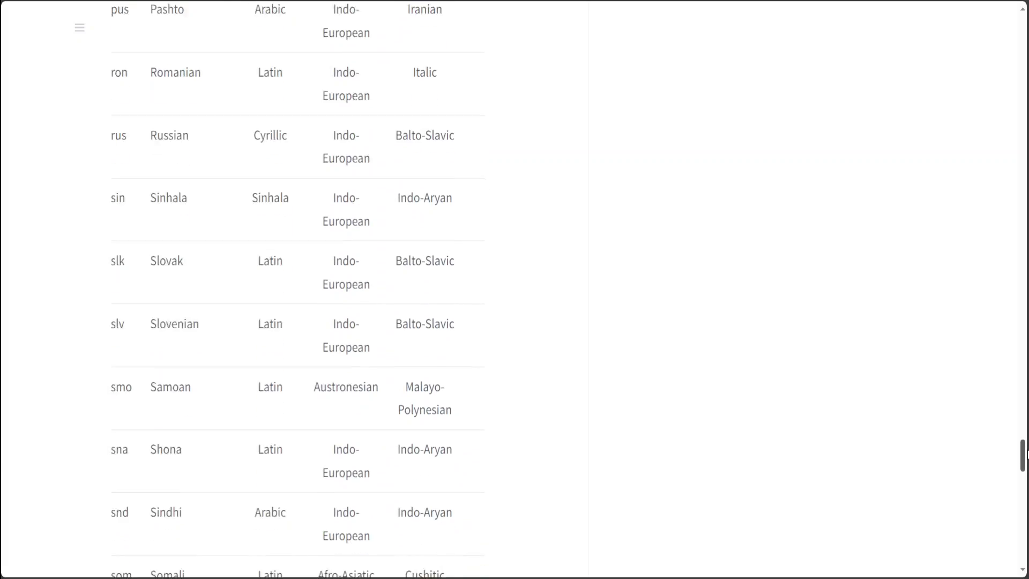
pyautogui.scroll(-3)
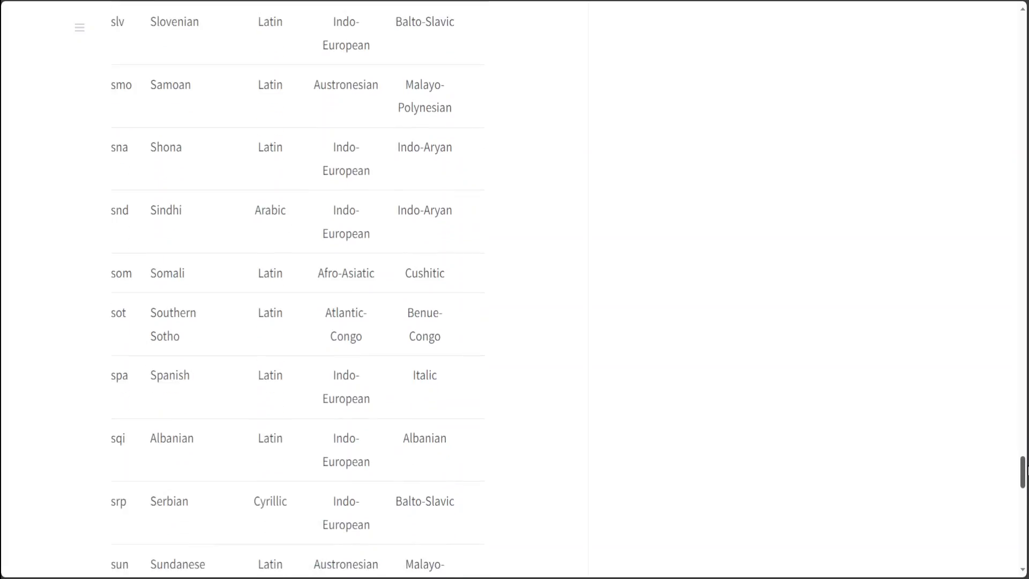
pyautogui.scroll(-3)
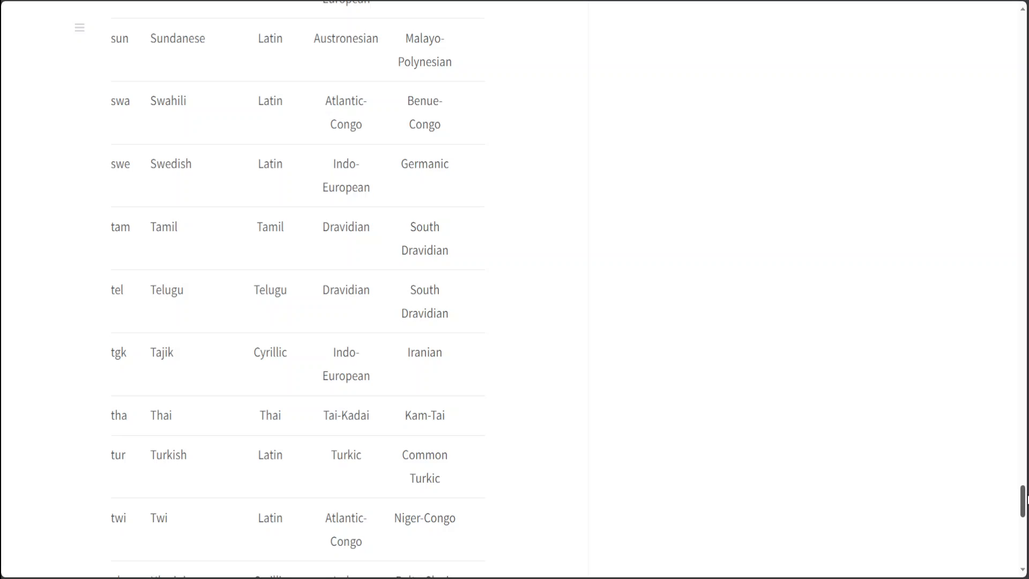
pyautogui.scroll(-3)
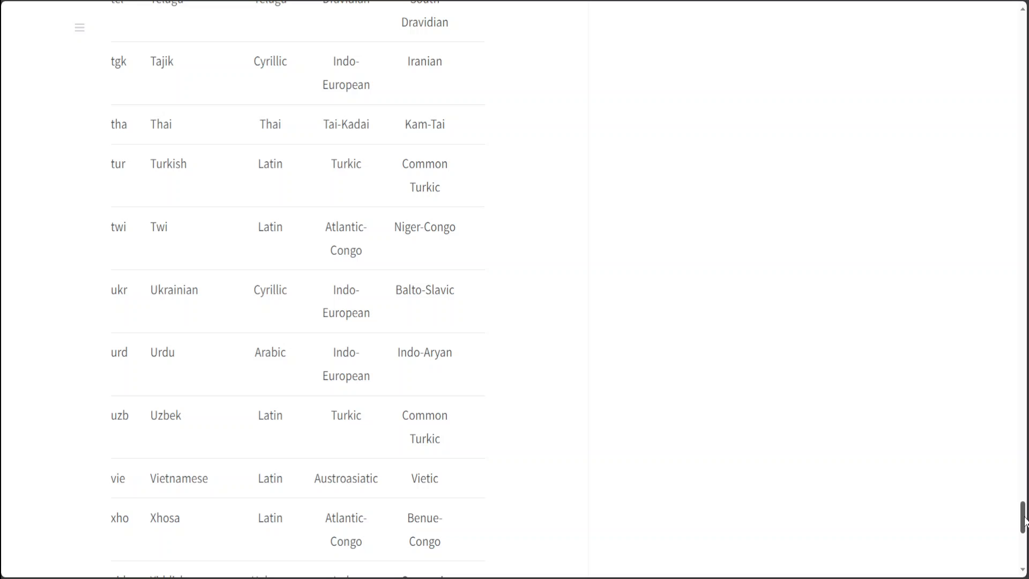
pyautogui.scroll(-3)
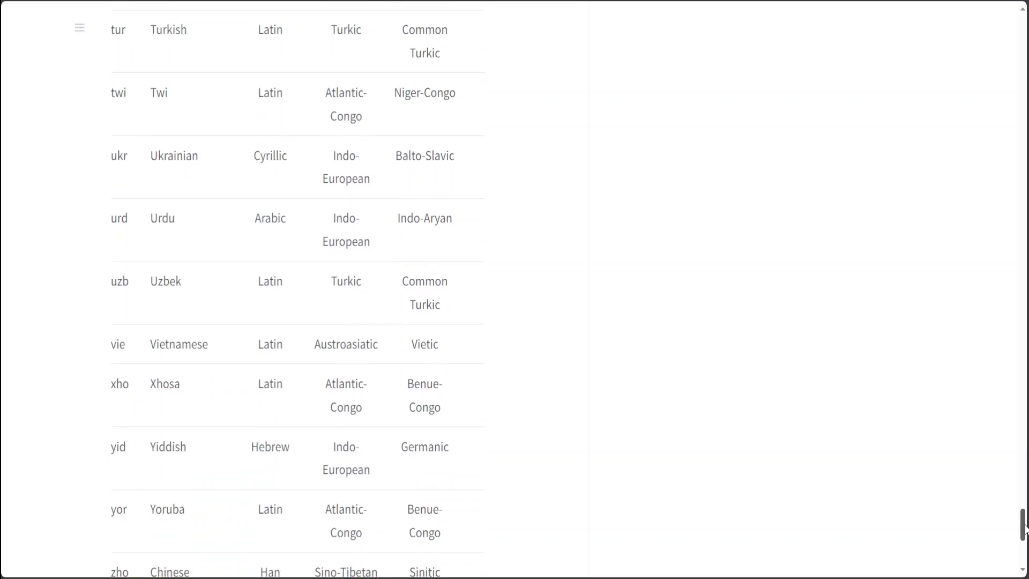
pyautogui.scroll(-3)
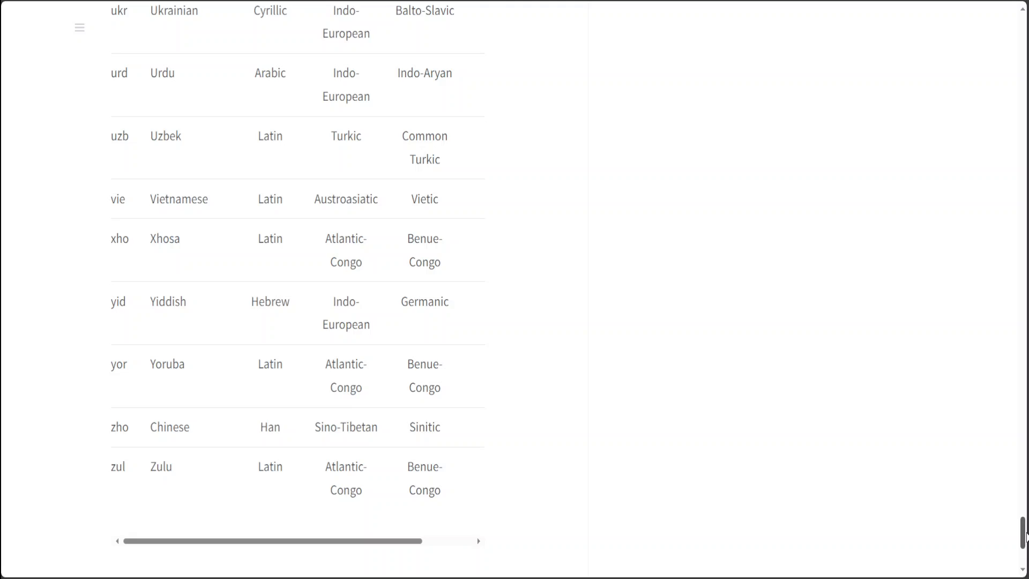
pyautogui.scroll(3)
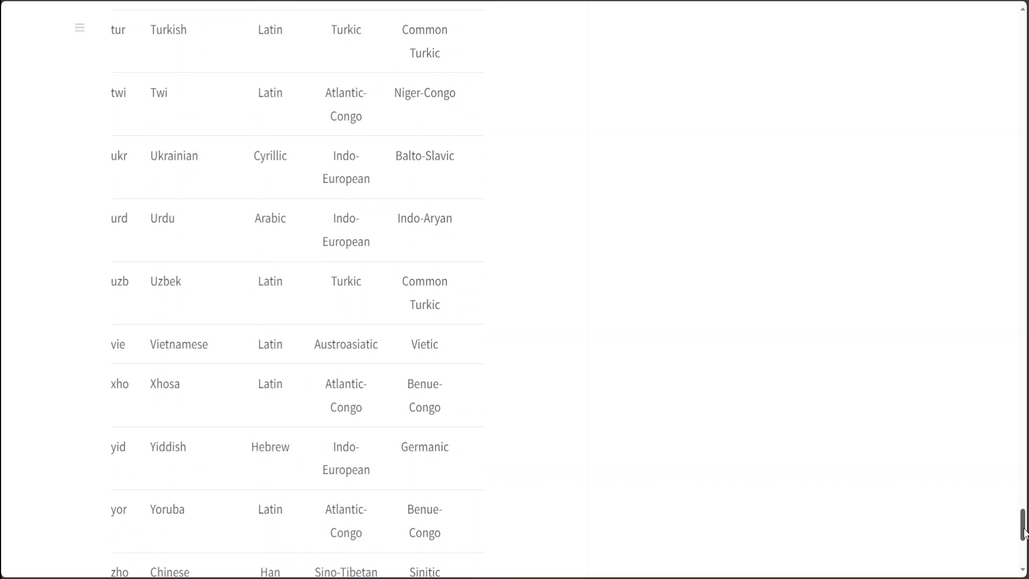
pyautogui.scroll(3)
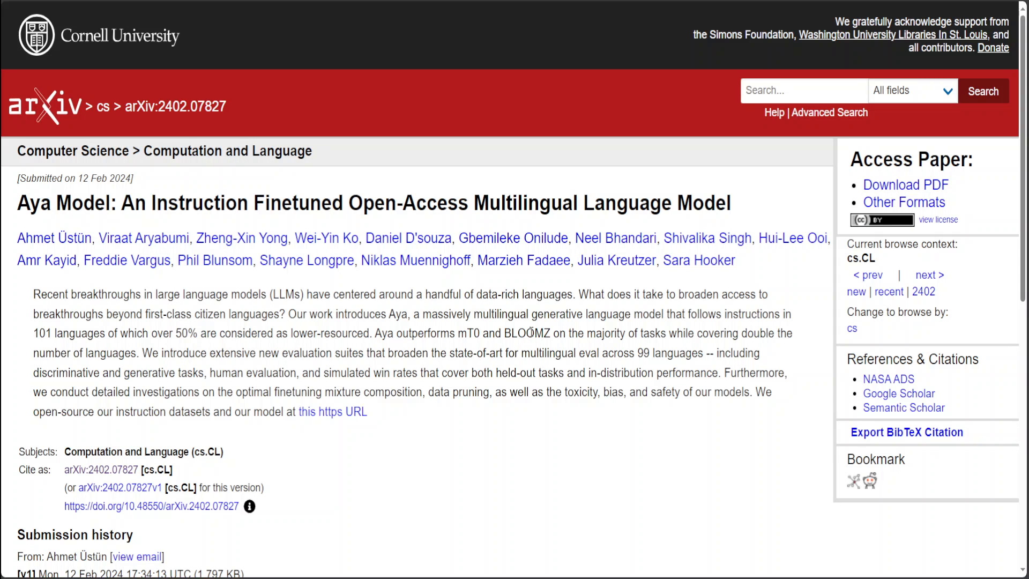
pyautogui.moveTo(945, 219)
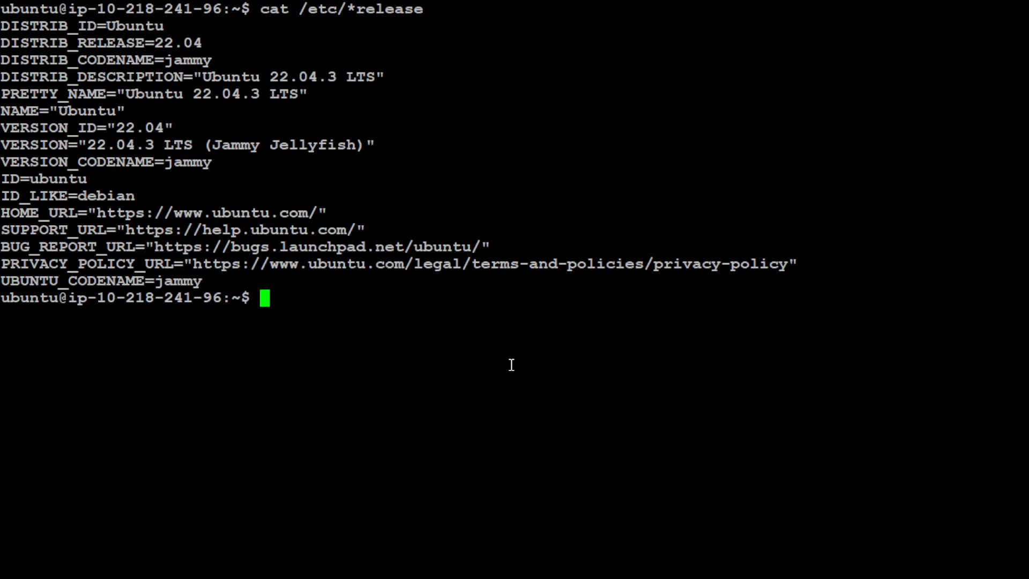
pyautogui.moveTo(500, 362)
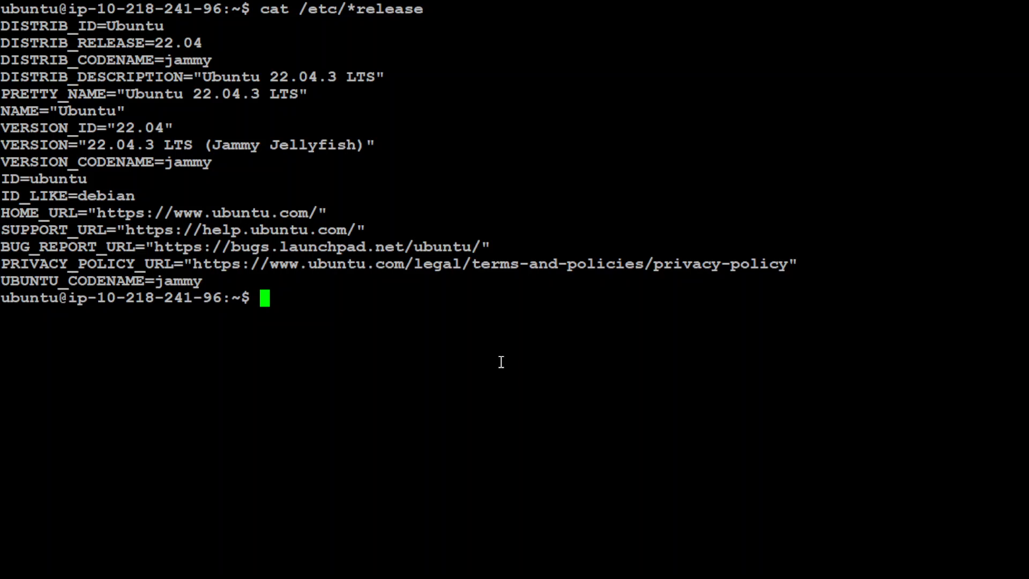
pyautogui.moveTo(412, 263)
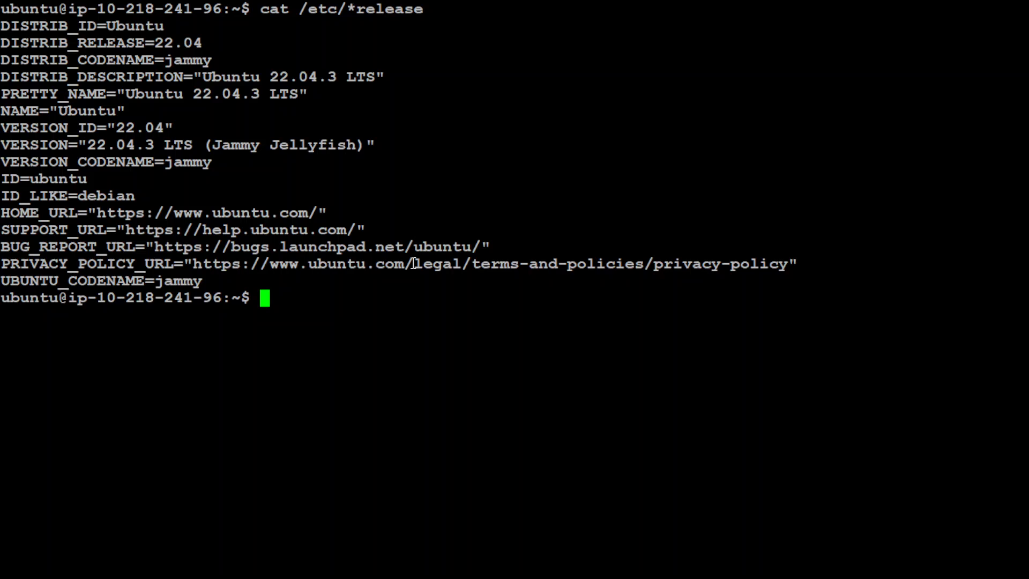
# Clear the screen and upgrade transformers with pip install transformers --upgrade
pyautogui.write('clea')
pyautogui.write('pip insta')
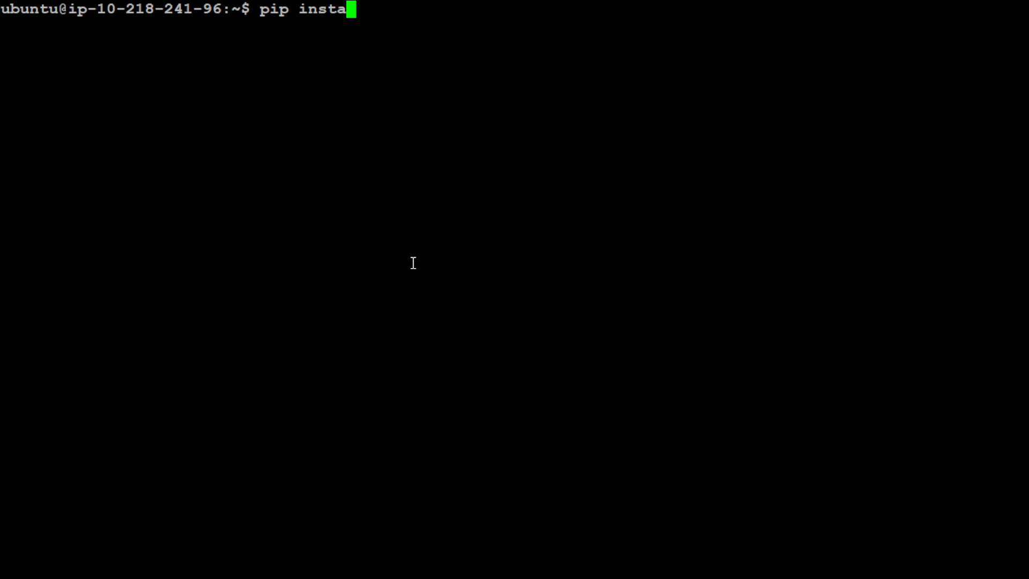
pyautogui.write('ll t')
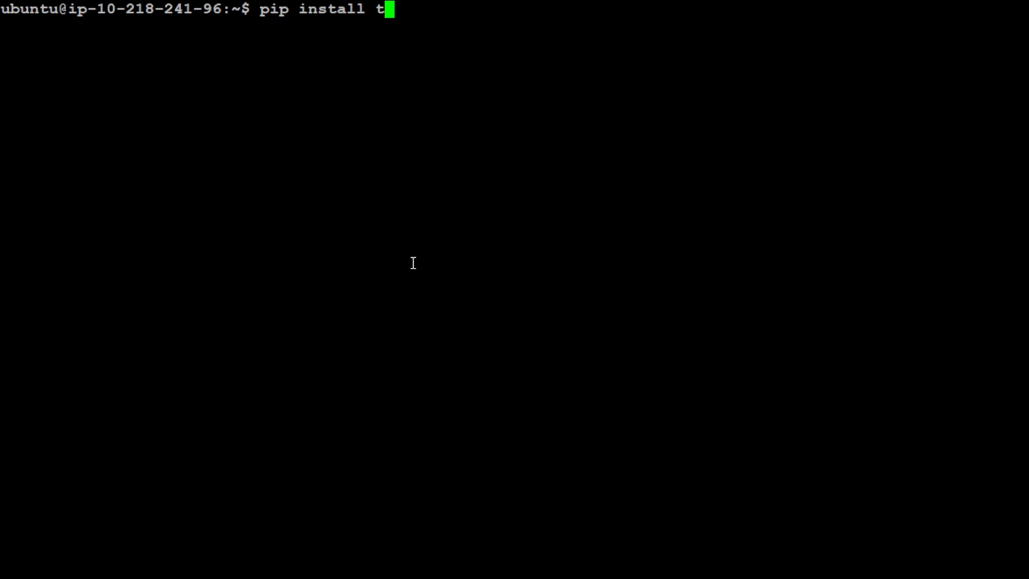
pyautogui.write('ransformers')
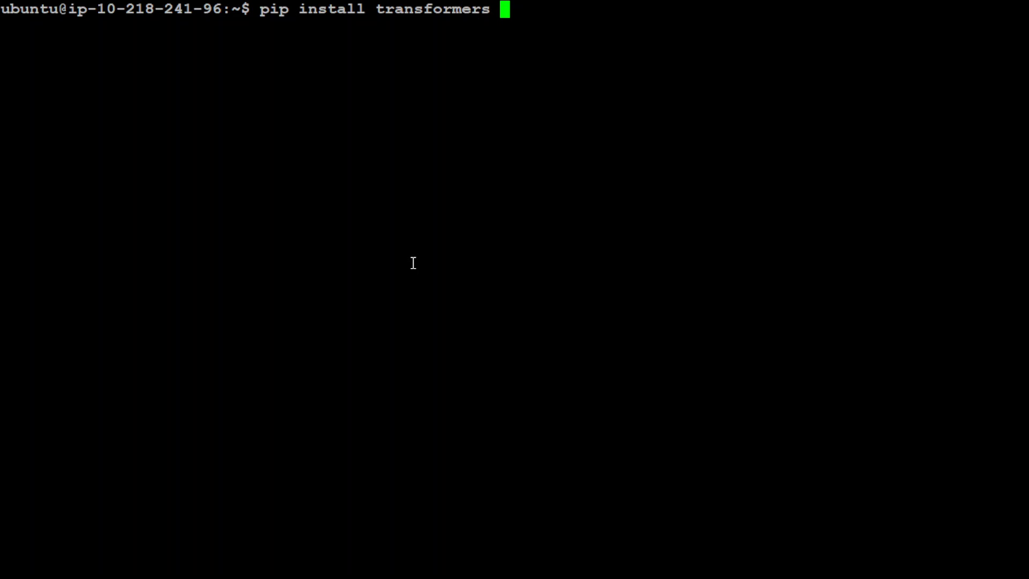
pyautogui.write('--upgrade')
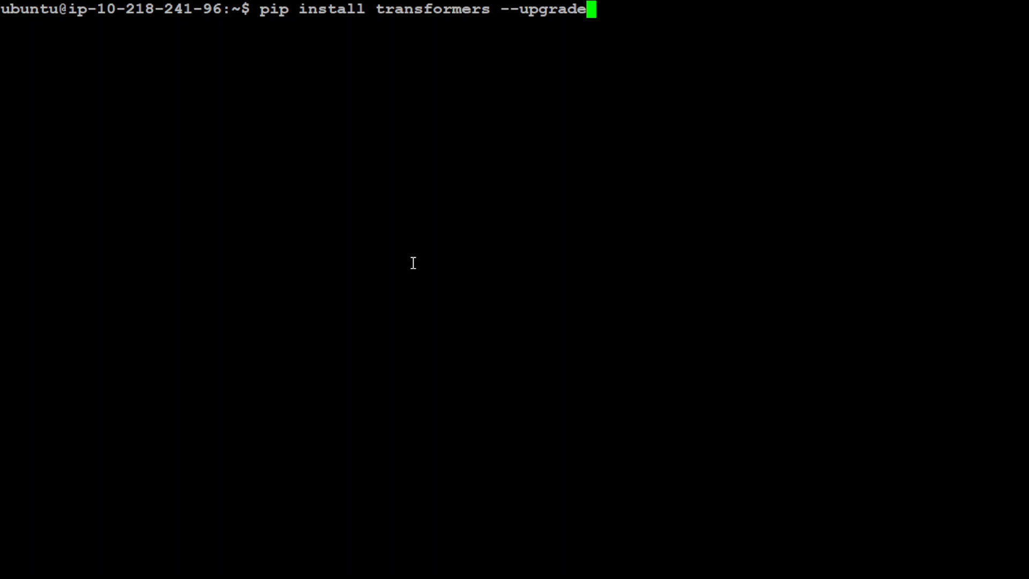
pyautogui.press('Return')
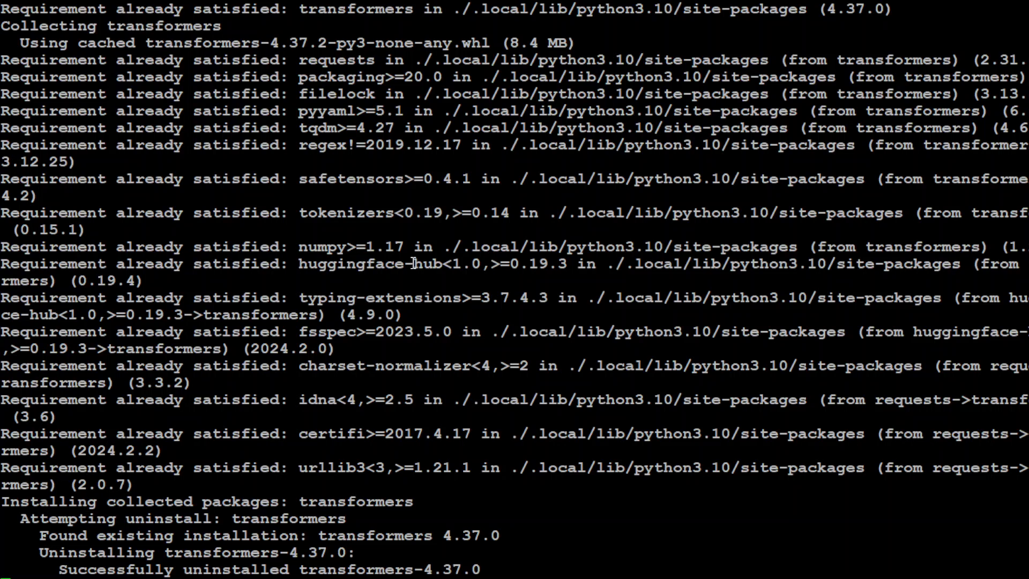
# Check the installed torch package details with pip show torch
pyautogui.scroll(-3)
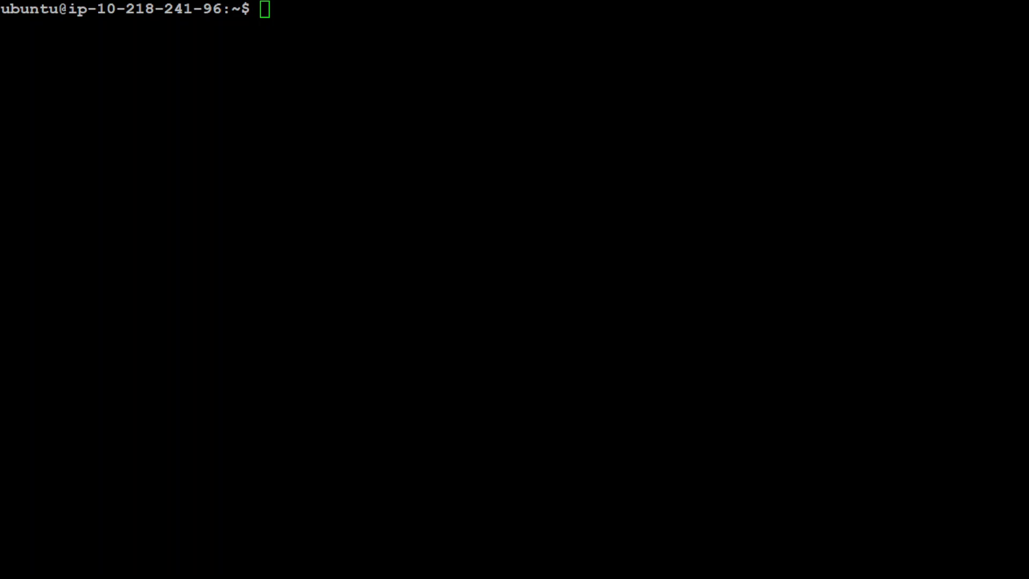
pyautogui.write('pip')
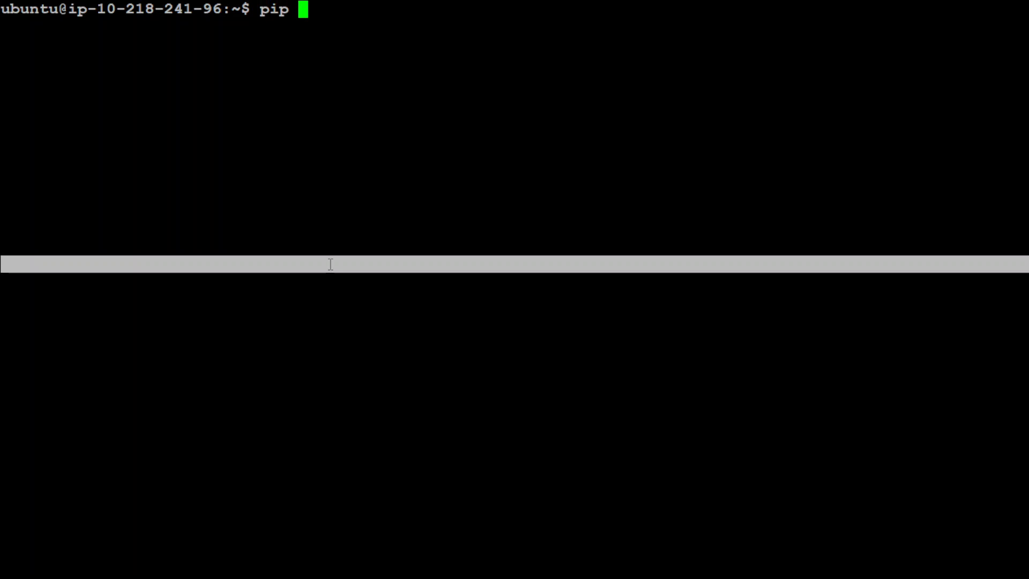
pyautogui.write('show torch')
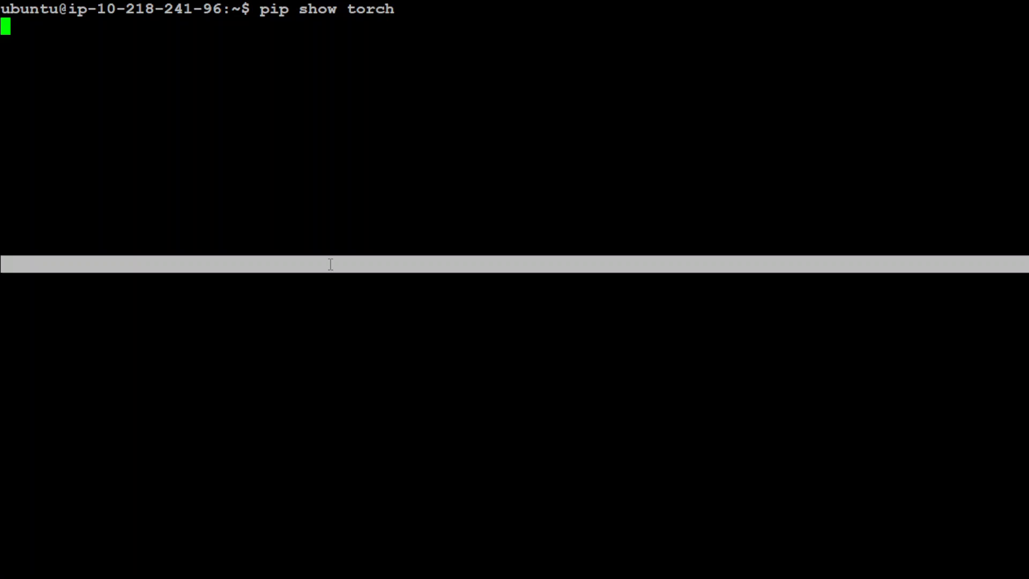
pyautogui.write('cle')
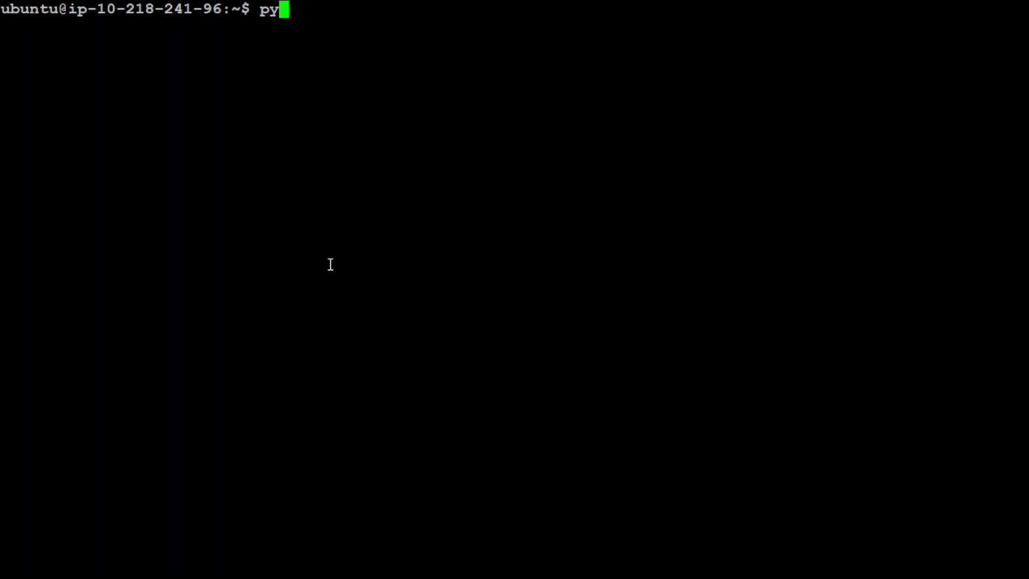
# Start python3, import AutoModelForSeq2SeqLM and AutoTokenizer, and set checkpoint = "CohereForAI/aya-101"
pyautogui.write('thon3')
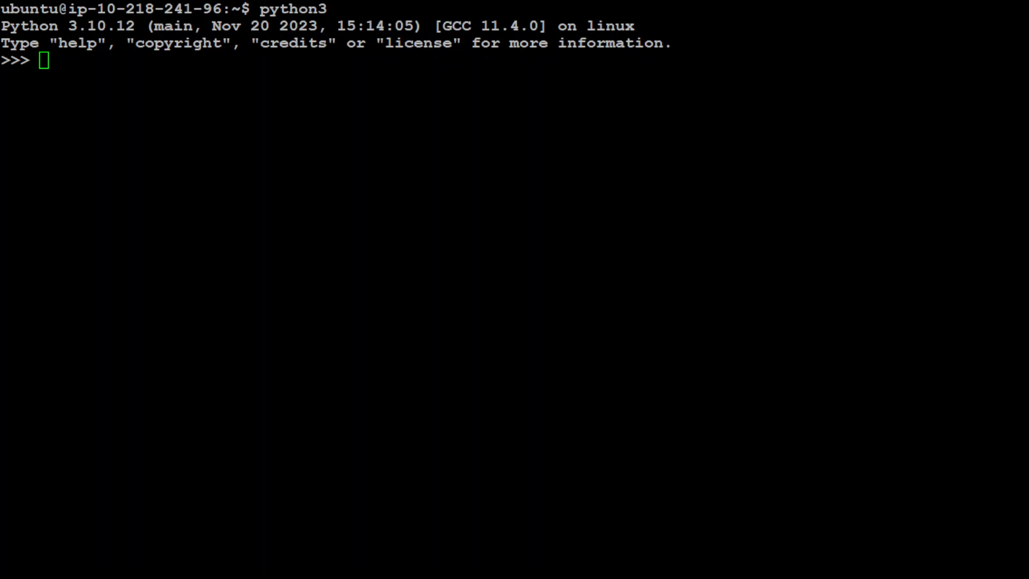
pyautogui.write('from transformers import AutoModelForSeq2SeqLM, AutoTokenizer')
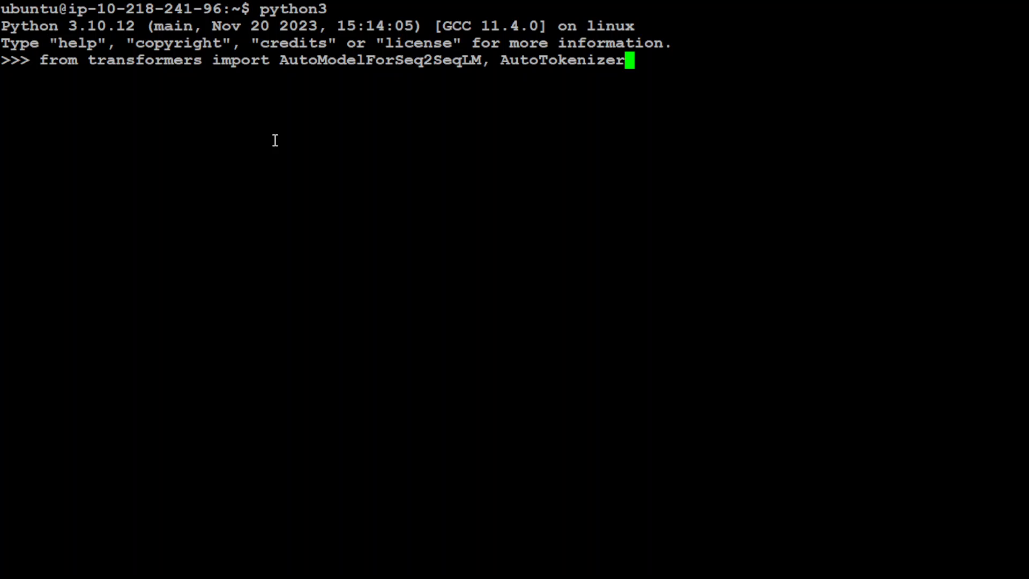
pyautogui.moveTo(409, 139)
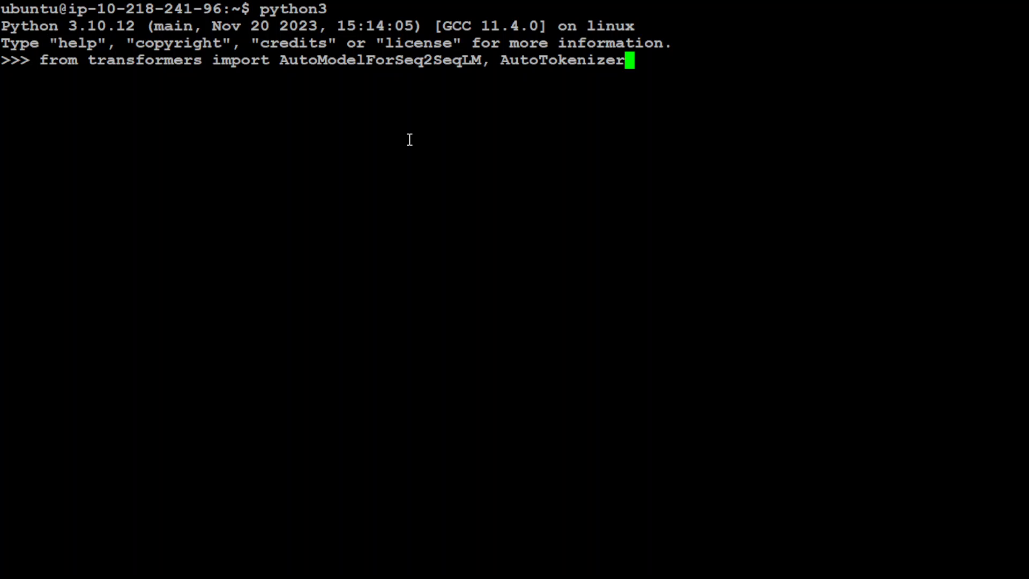
pyautogui.press('Return')
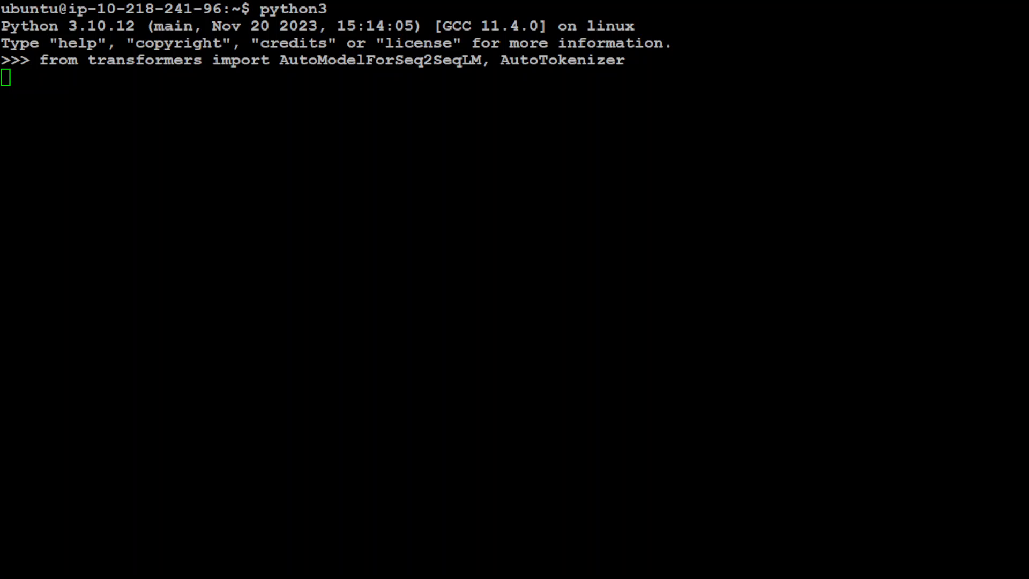
pyautogui.press('Return')
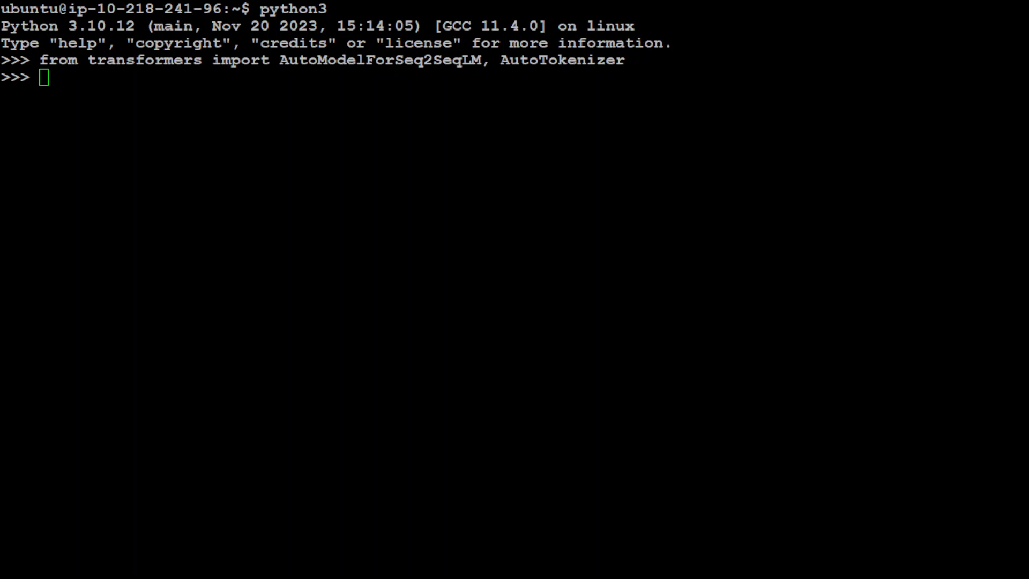
pyautogui.write('checkpoint = "CohereForAI/aya-101"')
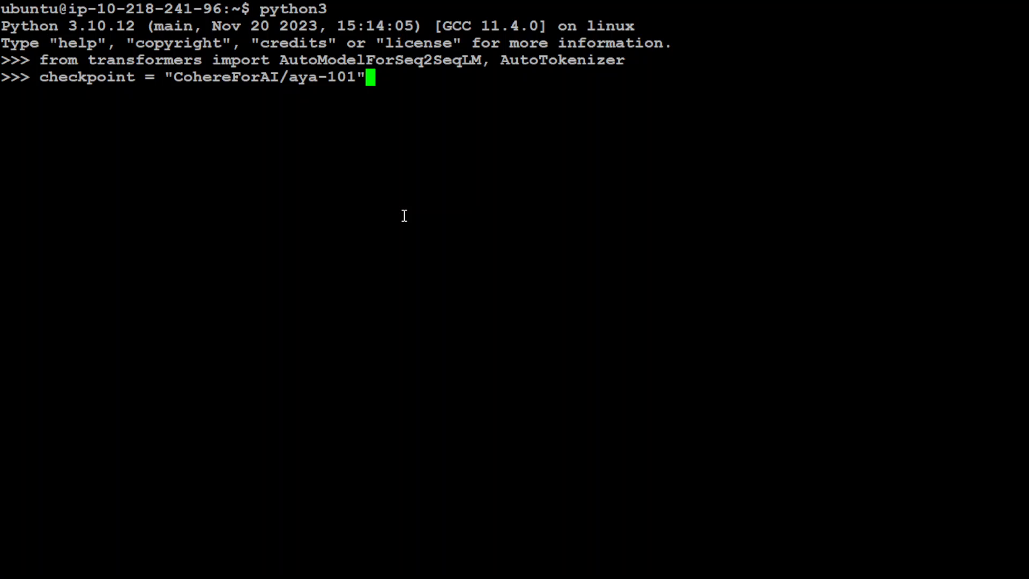
pyautogui.press('Return')
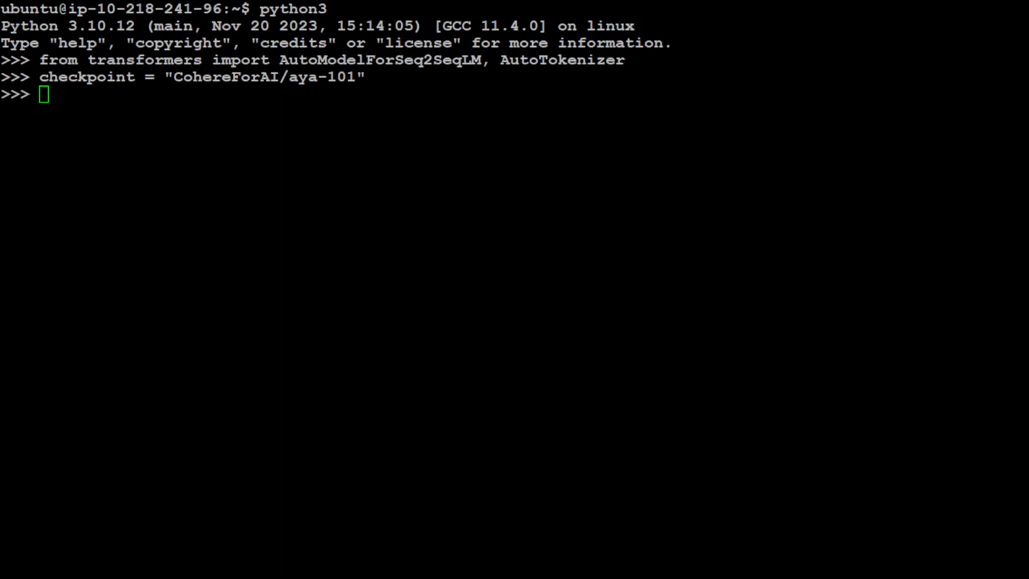
# Load the tokenizer with tokenizer = AutoTokenizer.from_pretrained(checkpoint)
pyautogui.write('tokenizer = AutoTokenizer.from_pretrained(checkpoint)')
pyautogui.write('aya_model = AutoModelForSeq2SeqLM.from_pretrained(checkpoint)')
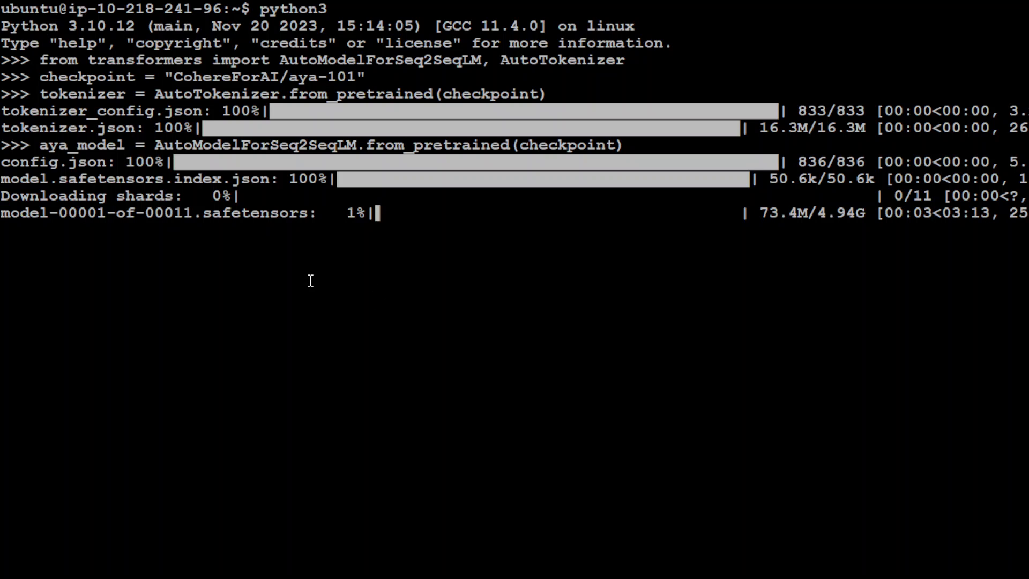
pyautogui.moveTo(155, 247)
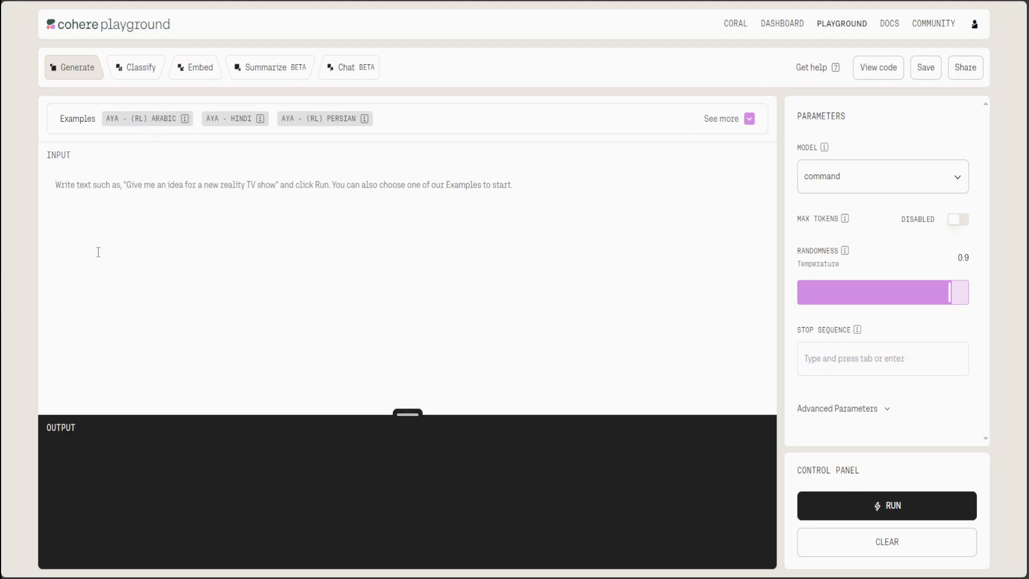
pyautogui.moveTo(325, 193)
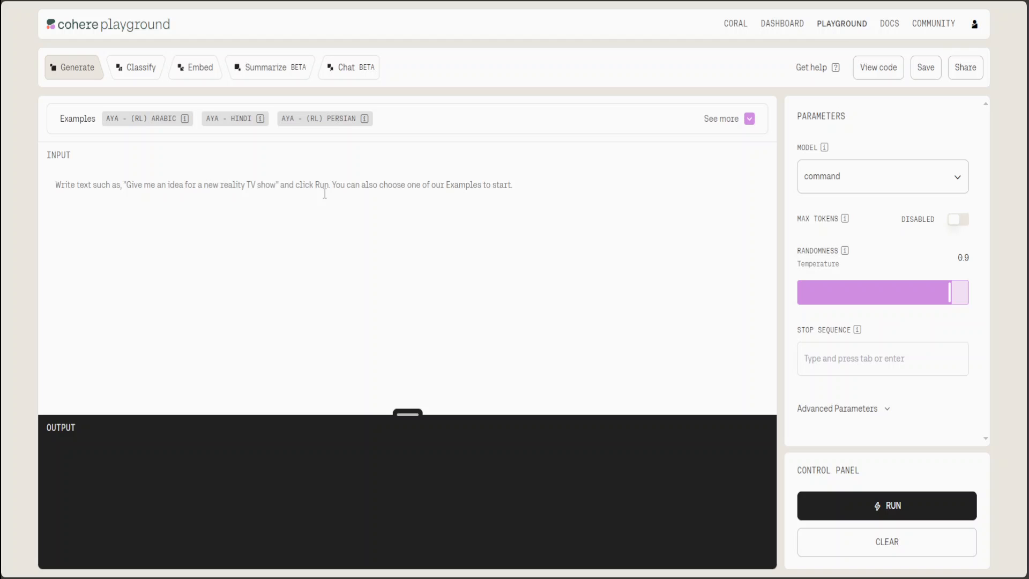
pyautogui.moveTo(906, 216)
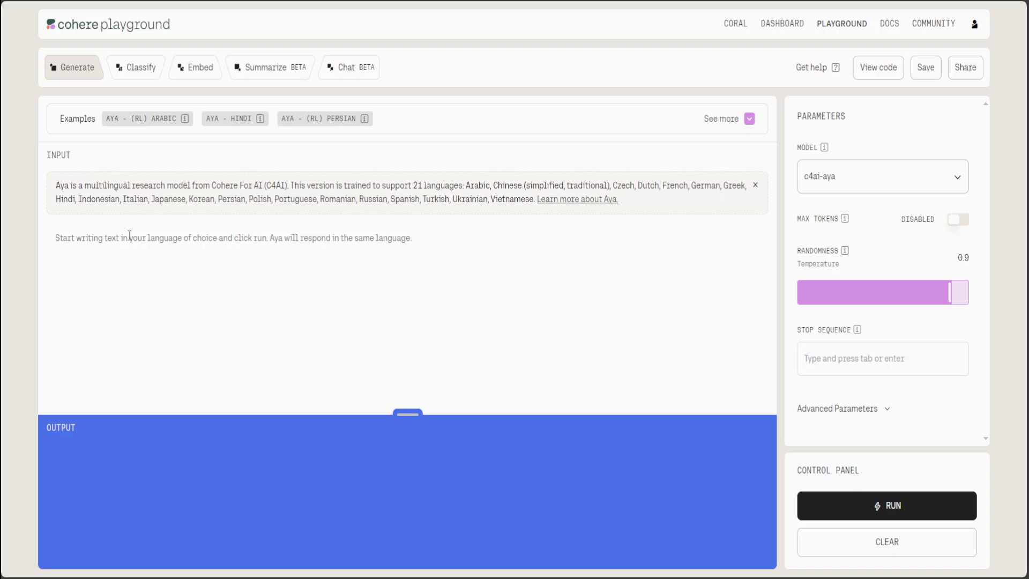
# Ask Aya 'Which one came first, egg or chicken? Explain it to a 6 year old' and read the answer
pyautogui.write('Which one came first, egg or chicken? Explain it to a 6 year old')
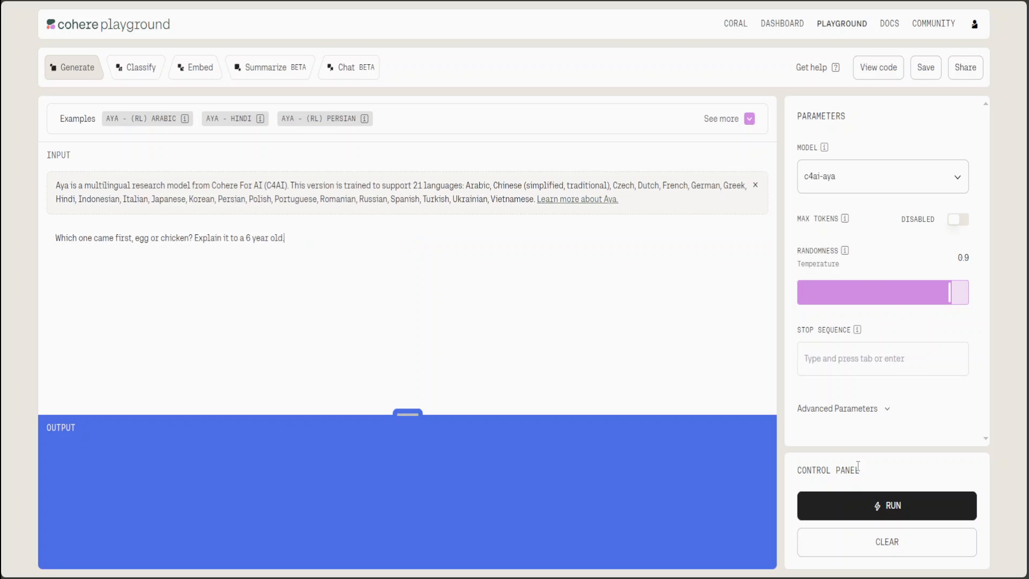
pyautogui.click(886, 505)
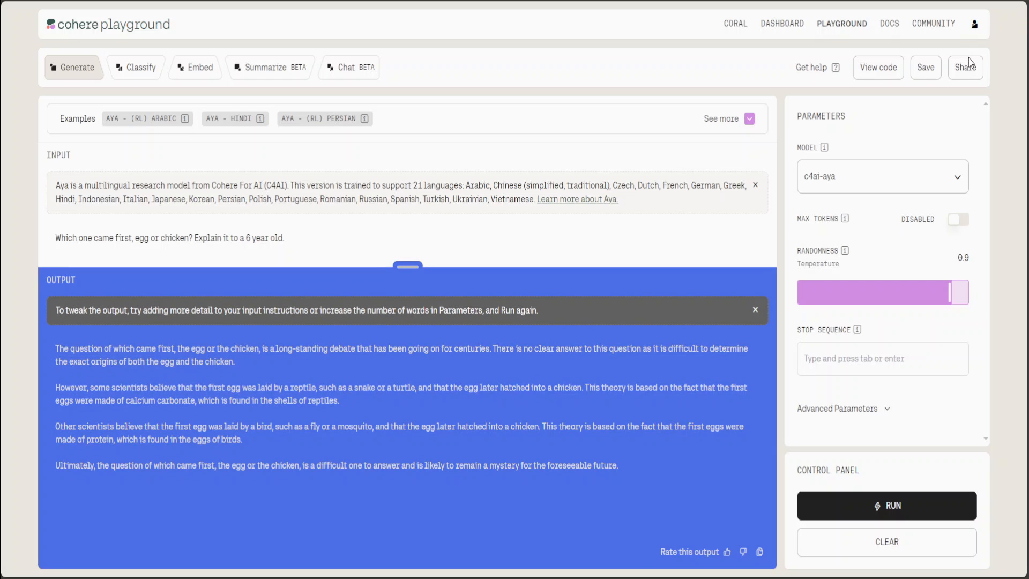
pyautogui.scroll(-3)
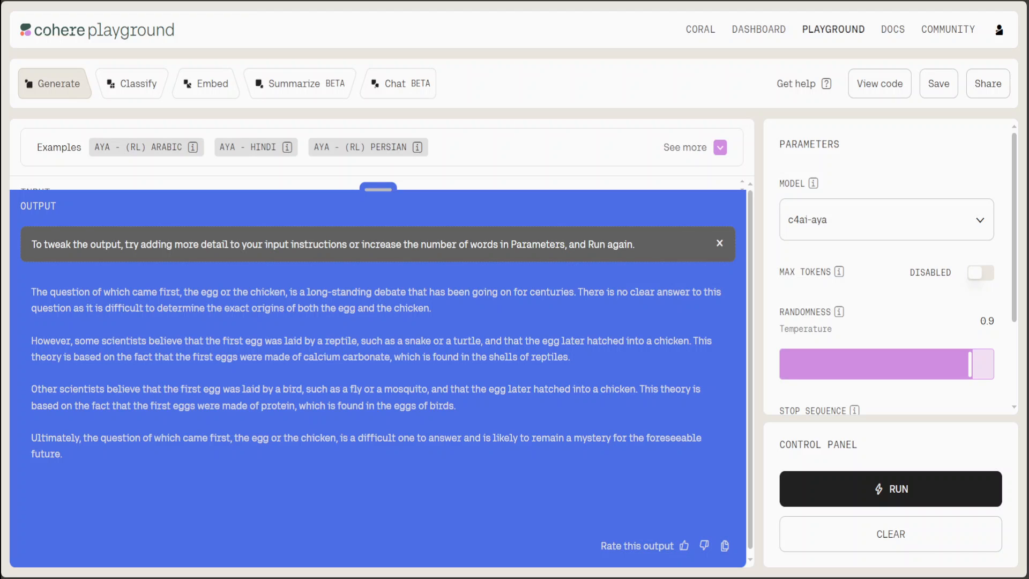
pyautogui.moveTo(378, 239)
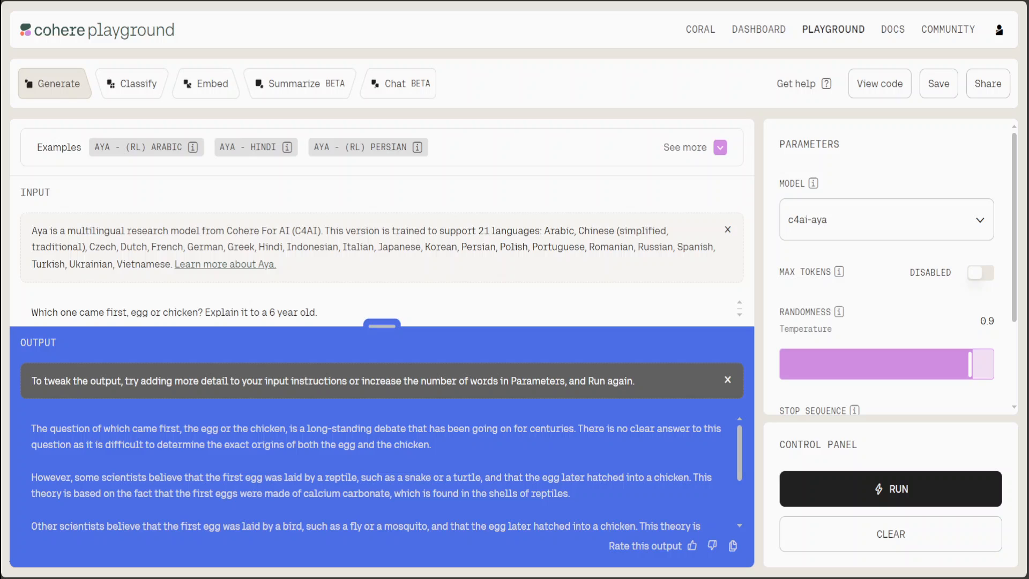
pyautogui.moveTo(253, 292)
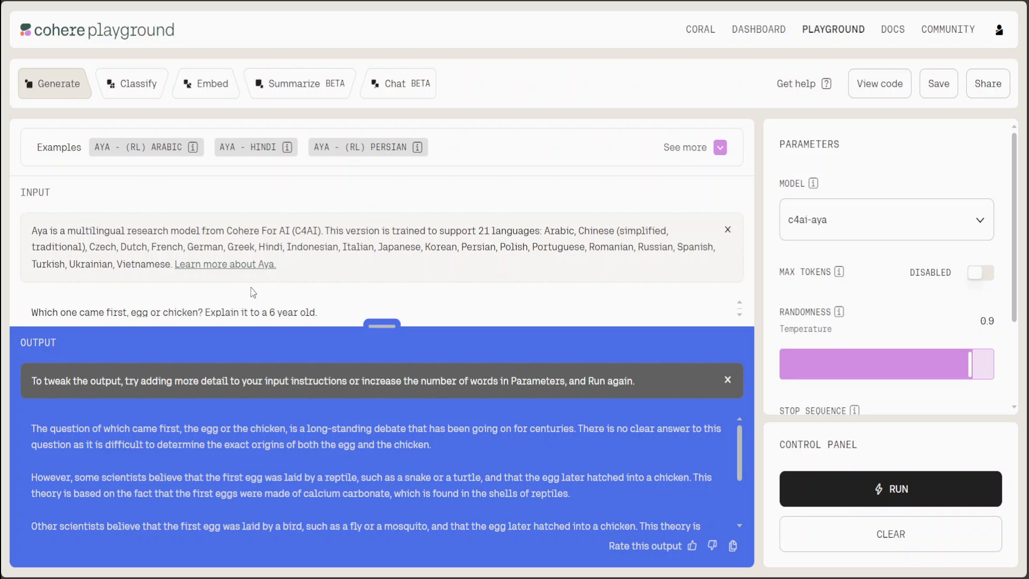
# Run the egg-or-chicken question in Vietnamese, then in Dutch, generating Aya's answer to each
pyautogui.tripleClick(174, 312)
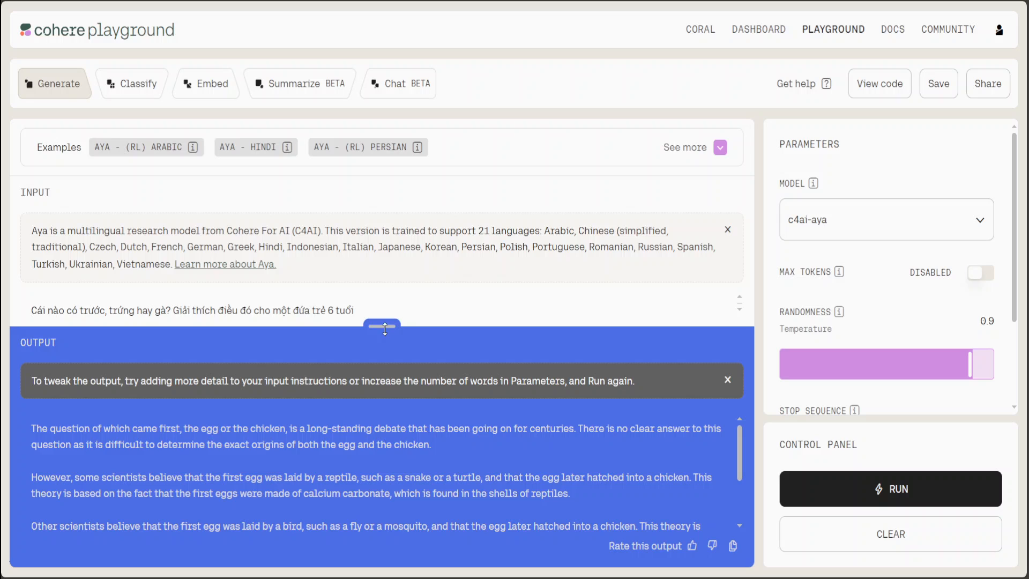
pyautogui.click(891, 488)
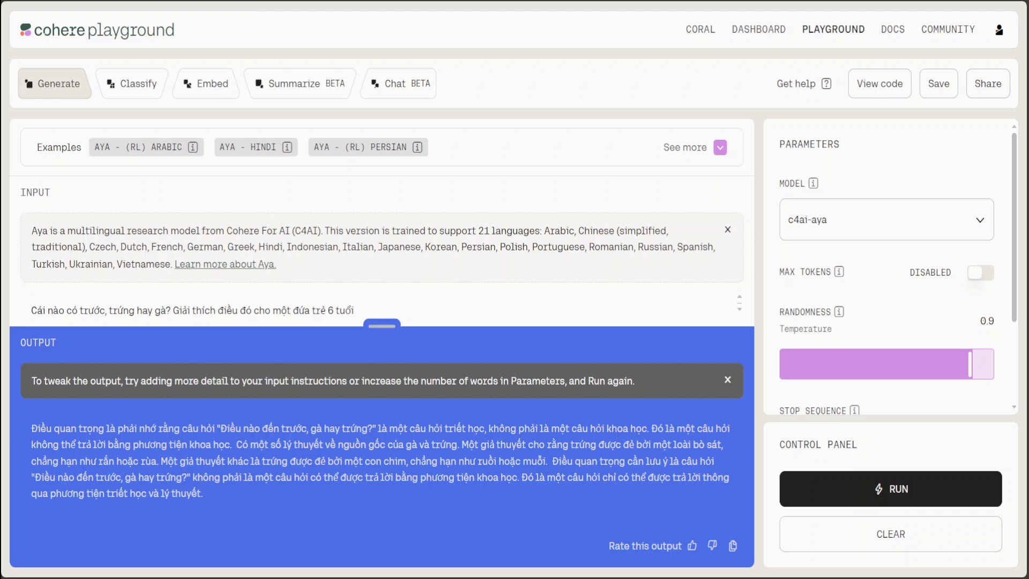
pyautogui.moveTo(177, 285)
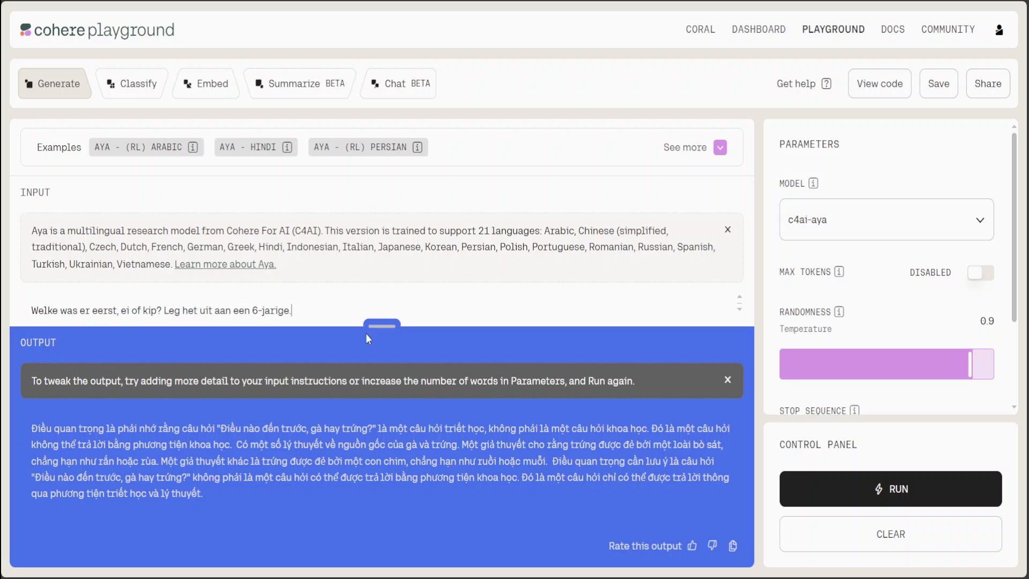
pyautogui.click(891, 488)
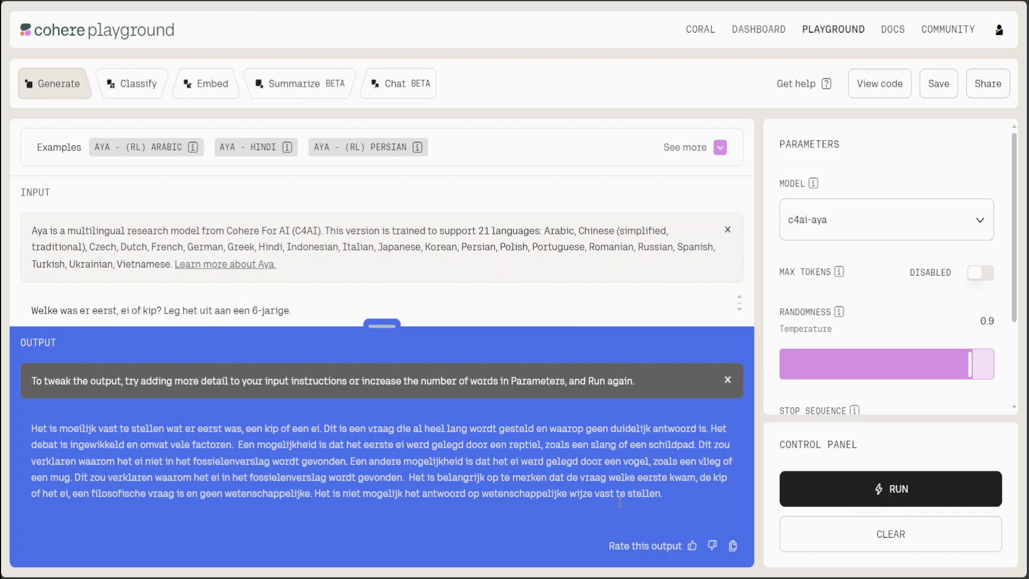
pyautogui.click(293, 310)
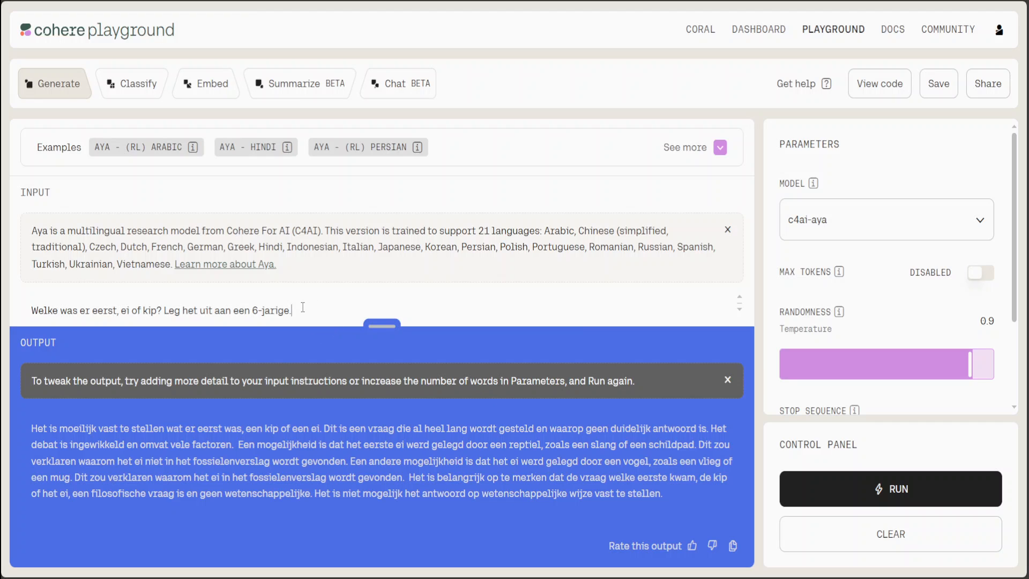
# Swap in the Hindi version of the question and generate Aya's Hindi answer
pyautogui.click(255, 147)
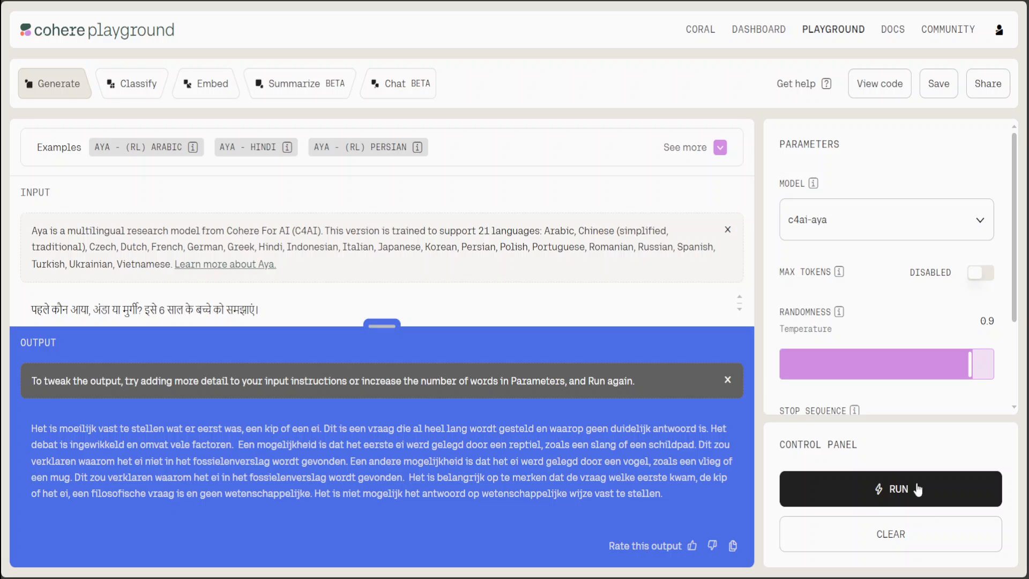
pyautogui.click(890, 488)
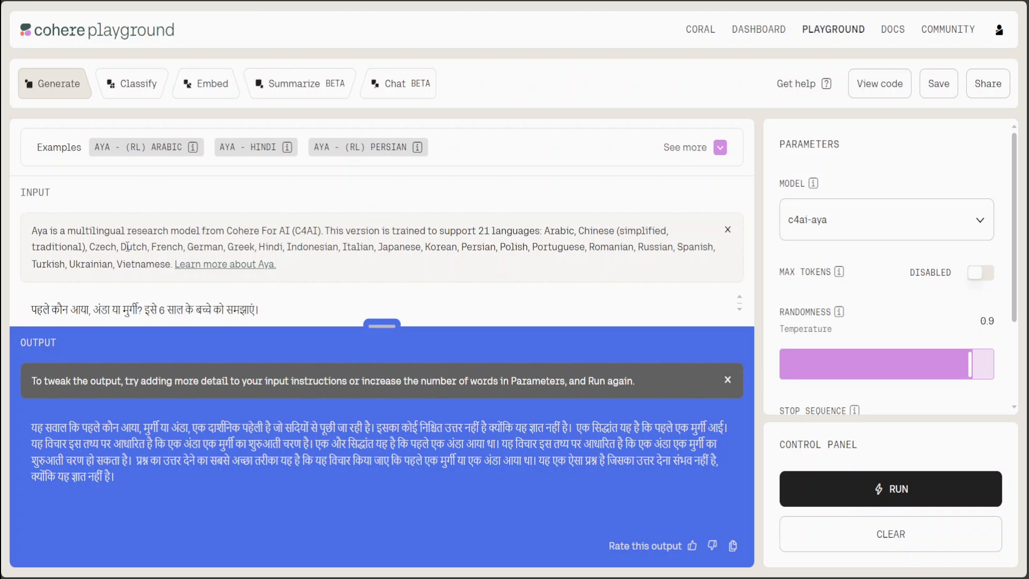
pyautogui.moveTo(325, 261)
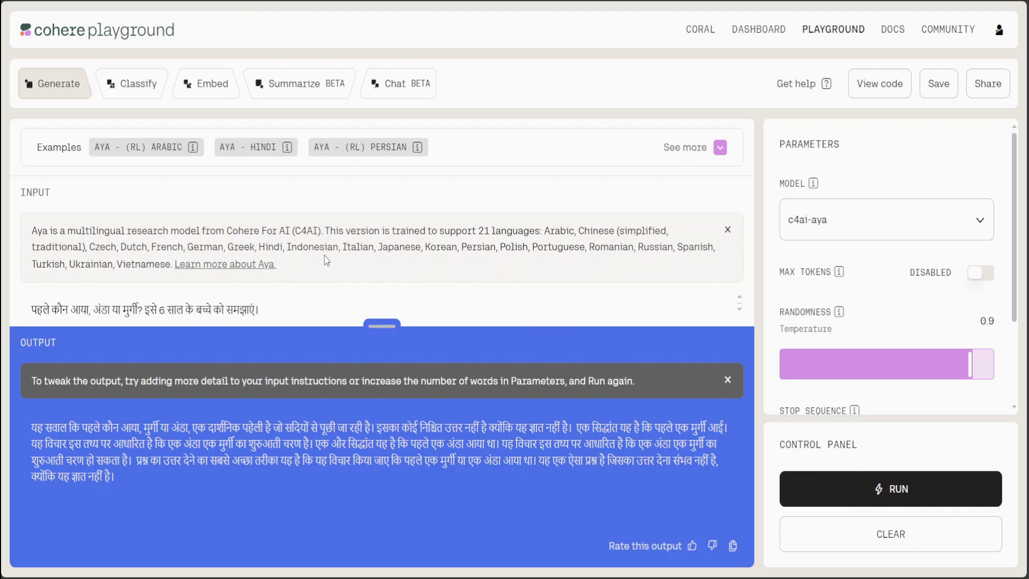
pyautogui.moveTo(457, 281)
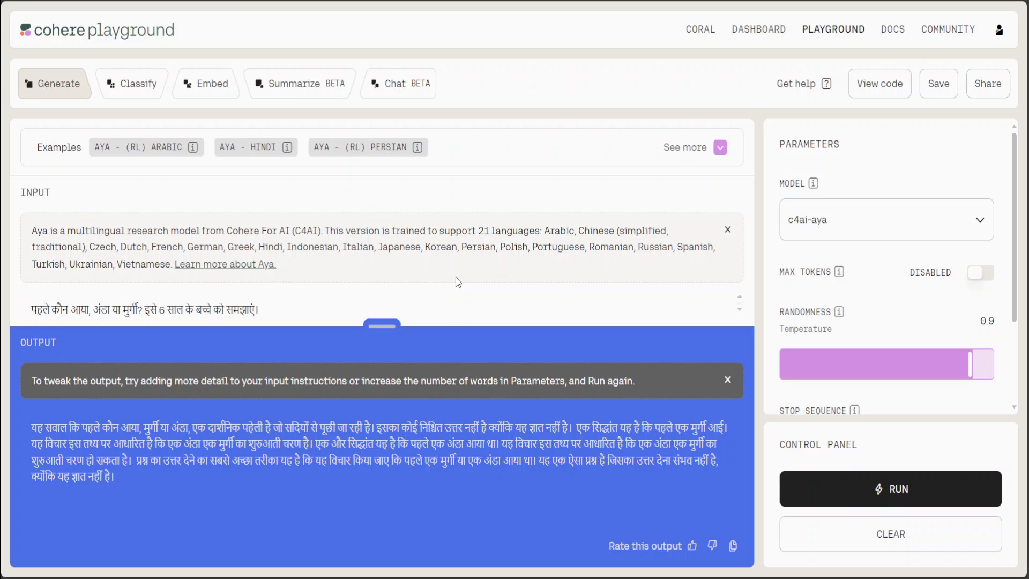
pyautogui.moveTo(647, 252)
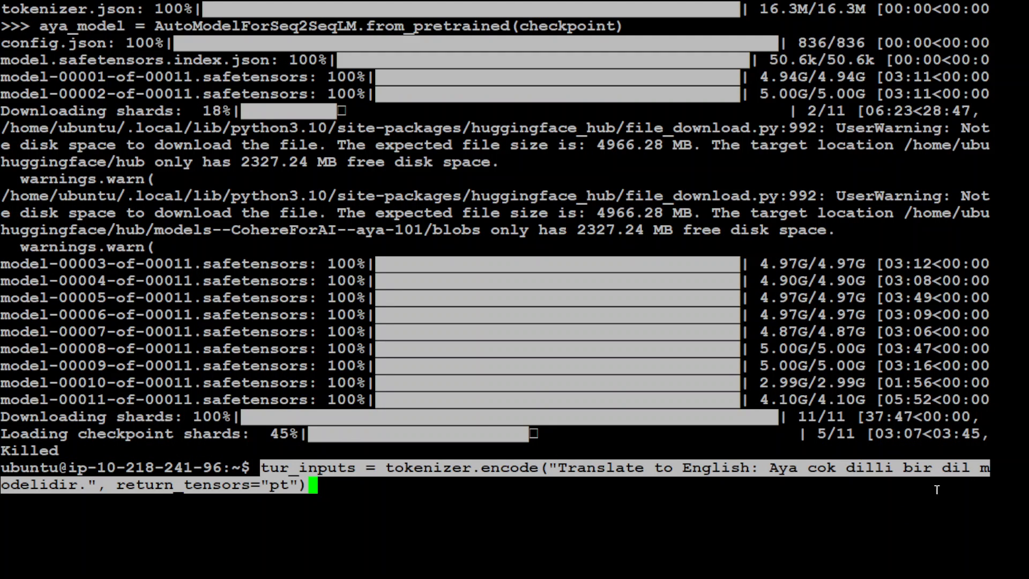
pyautogui.moveTo(936, 490)
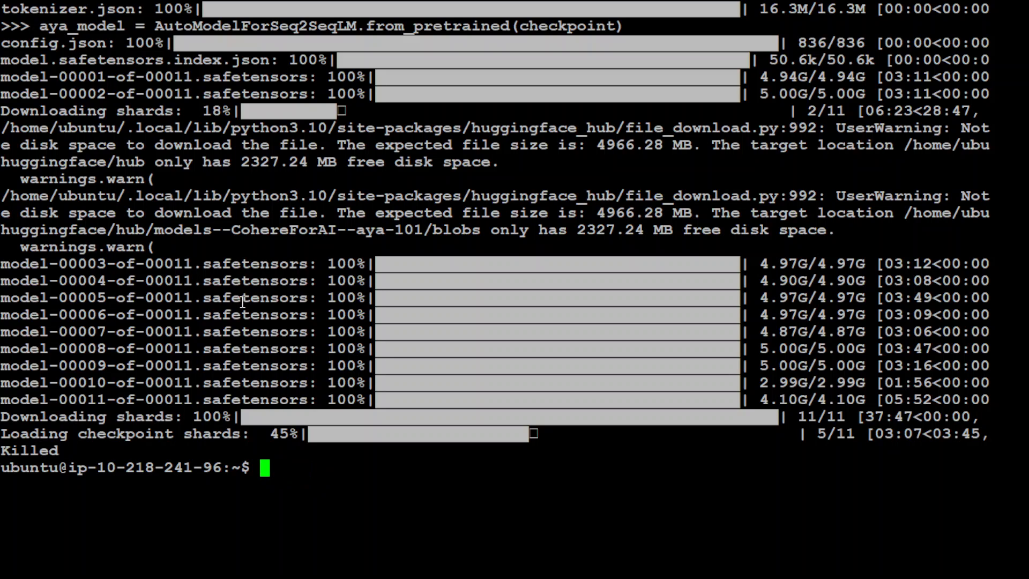
pyautogui.write('tur_outputs = aya_model.generate(tur_inputs, max_new_tokens=128)')
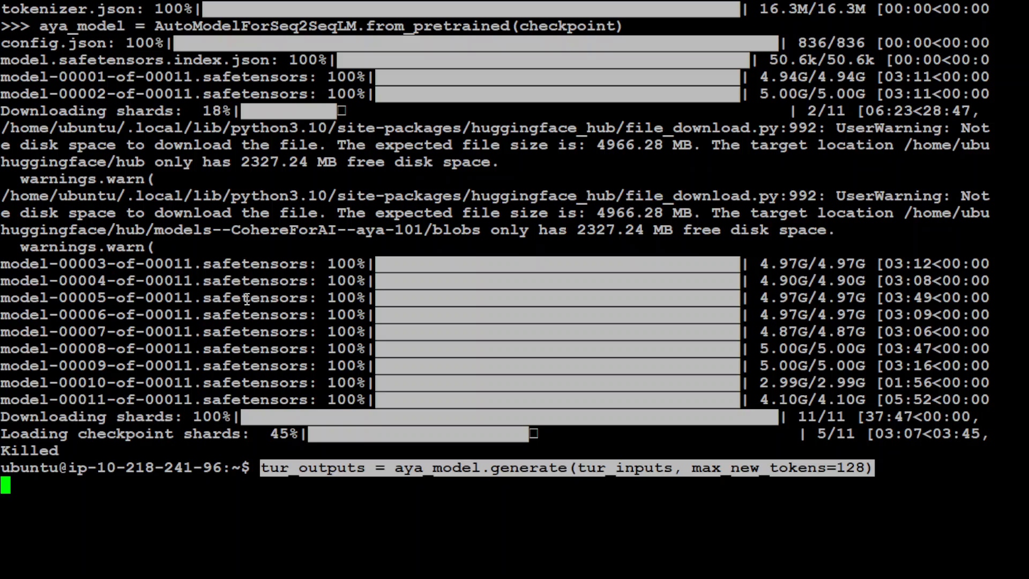
pyautogui.write('clear')
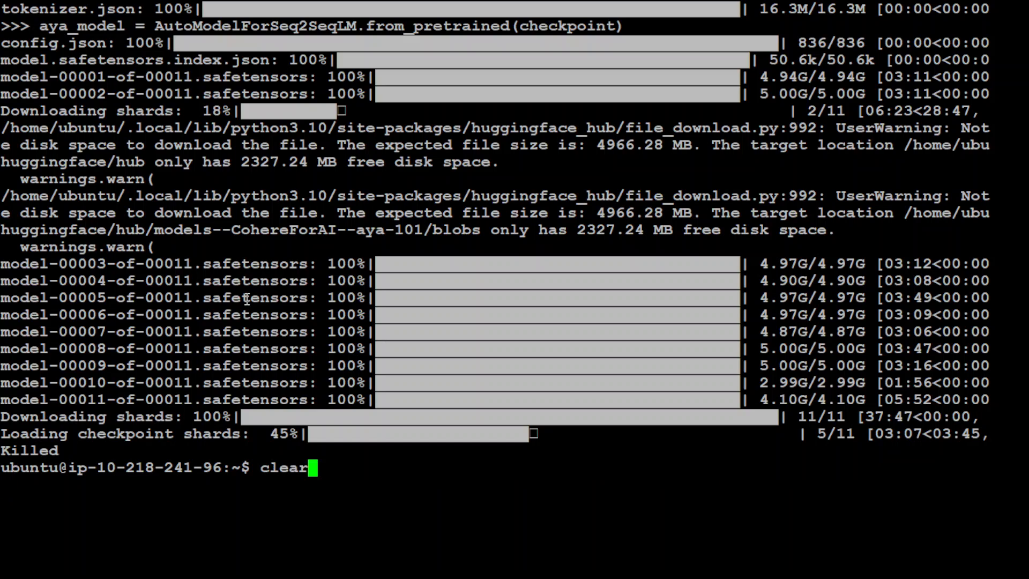
pyautogui.press('ctrl+u')
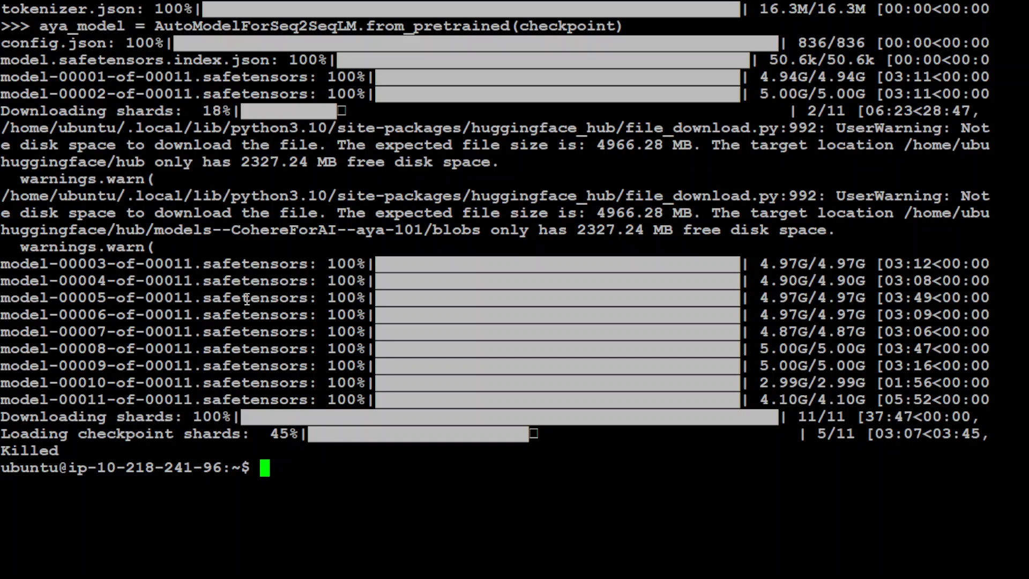